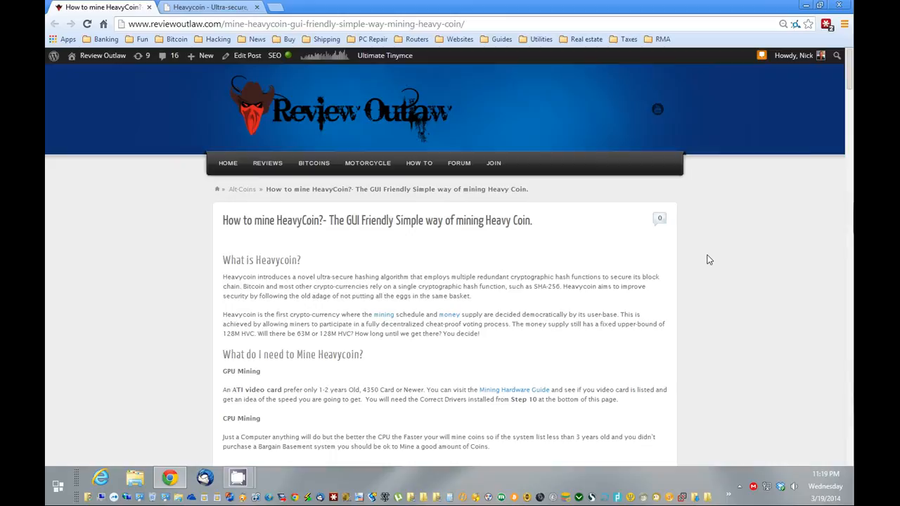
Scroll the Review Outlaw guide past the requirements to step 1, disable your antivirus
{"action": "scroll", "scroll_direction": "down", "scroll_amount": 3}
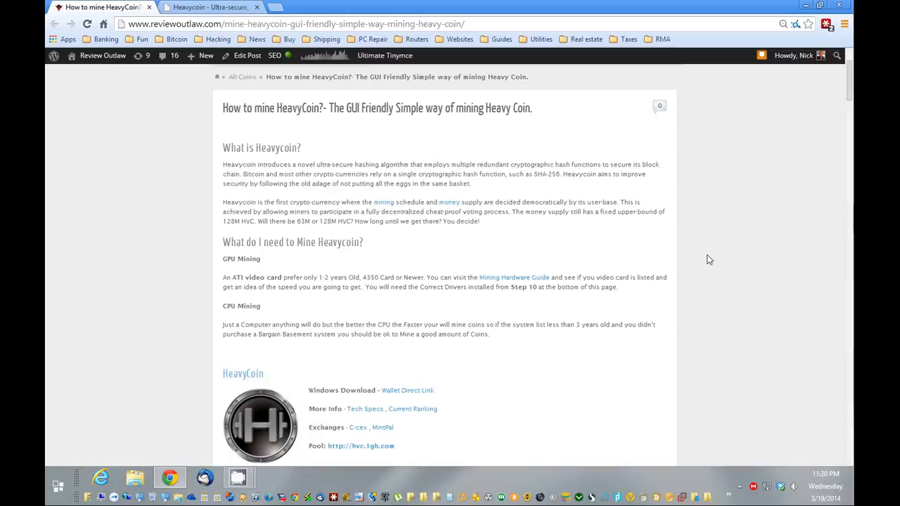
{"action": "mouse_move", "coordinate": [652, 292]}
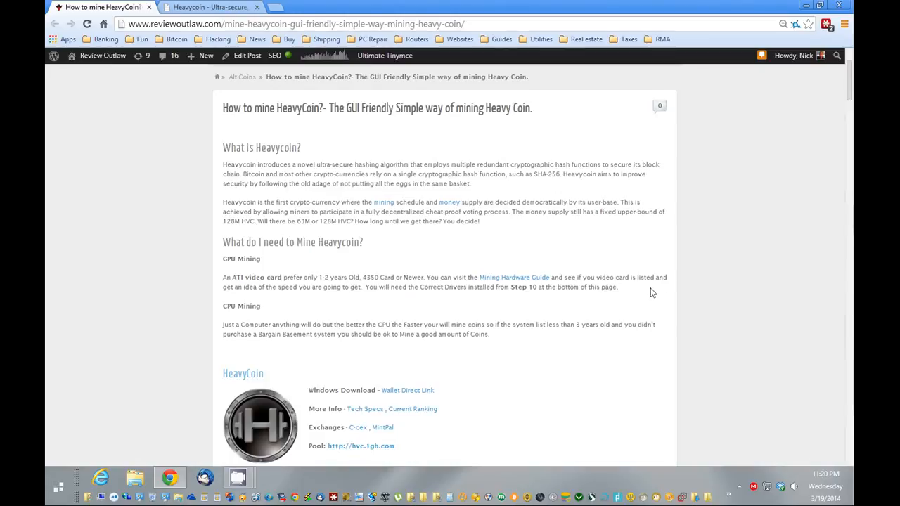
{"action": "scroll", "scroll_direction": "down", "scroll_amount": 3}
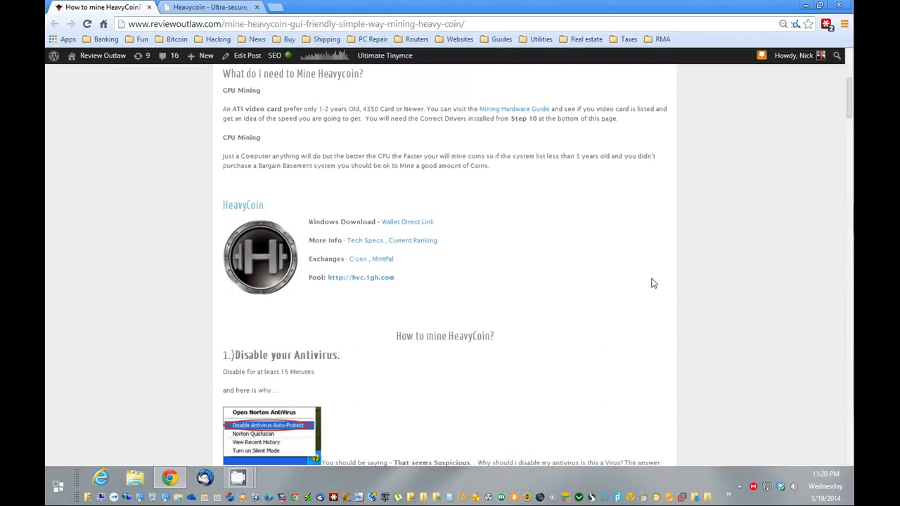
{"action": "mouse_move", "coordinate": [549, 272]}
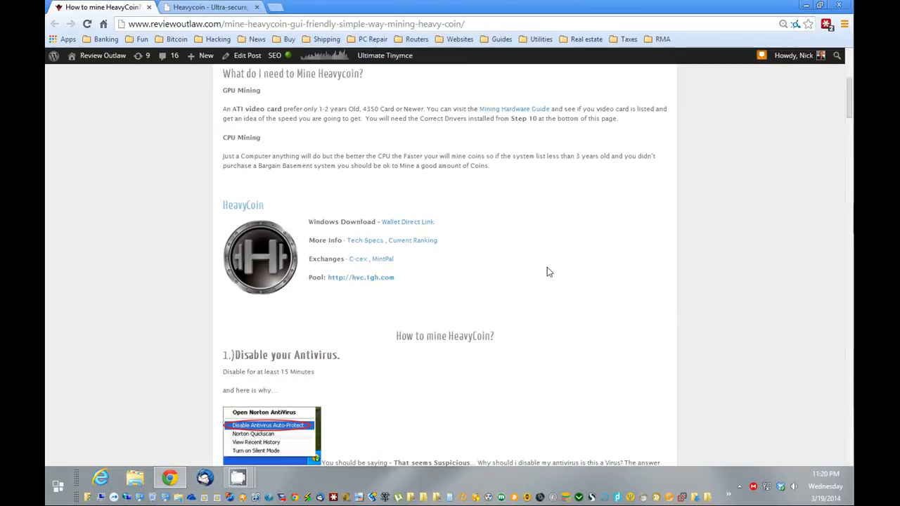
{"action": "scroll", "scroll_direction": "down", "scroll_amount": 3}
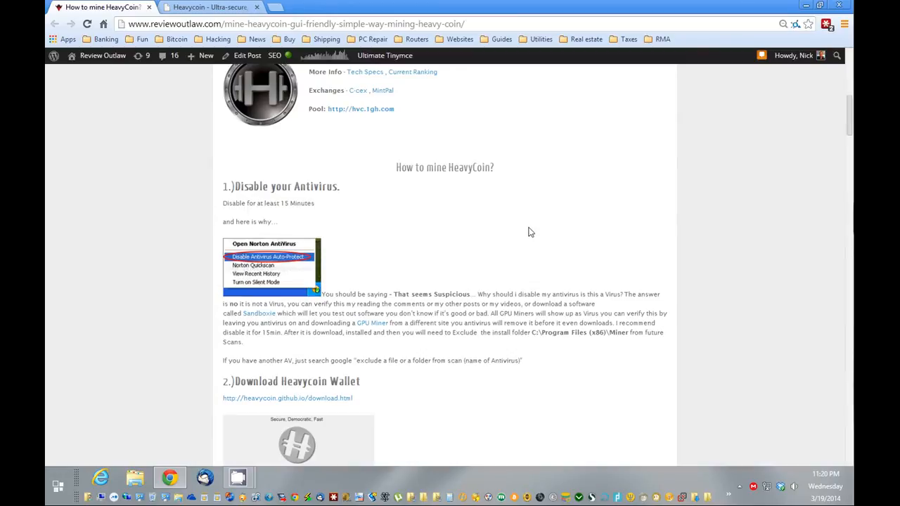
{"action": "mouse_move", "coordinate": [720, 370]}
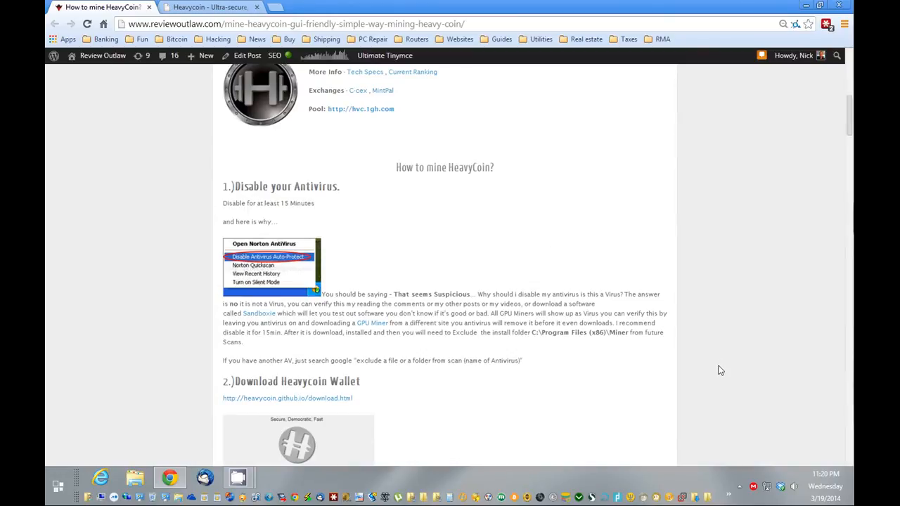
{"action": "mouse_move", "coordinate": [739, 486]}
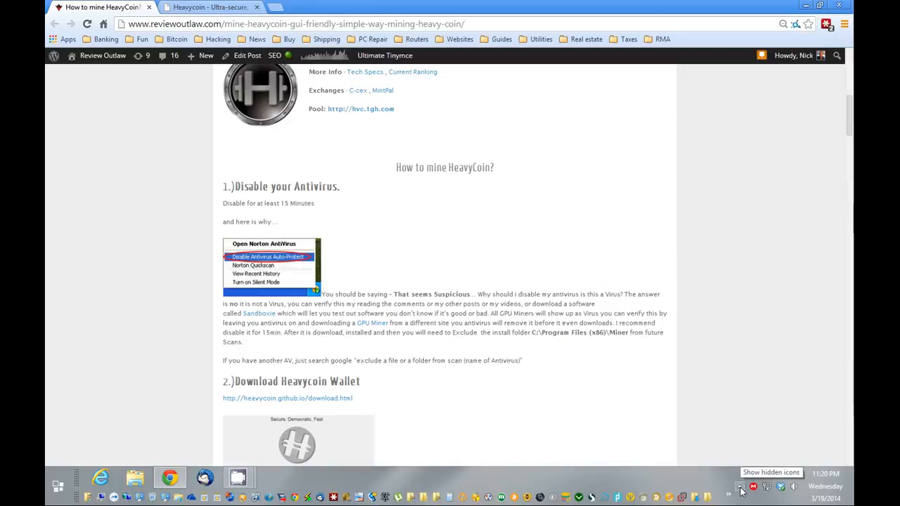
Disable Norton Auto-Protect for 15 minutes from the system tray icon
{"action": "left_click", "coordinate": [739, 486]}
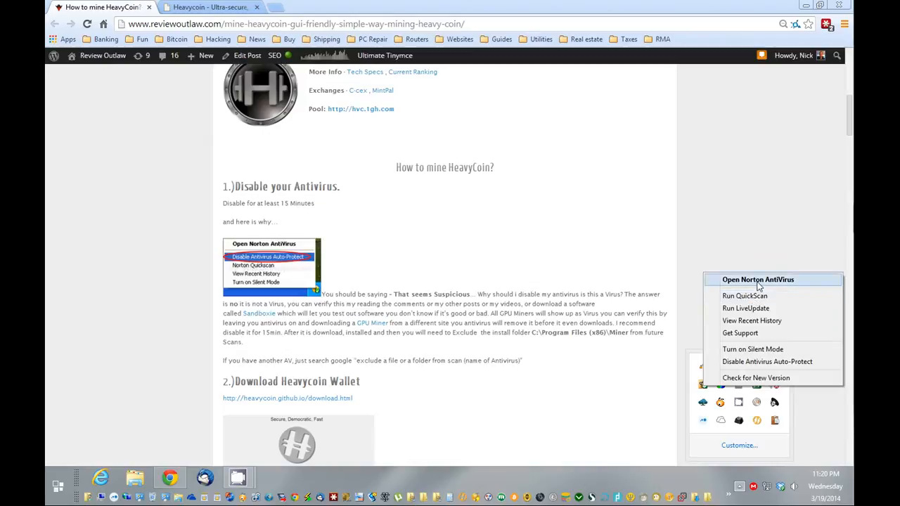
{"action": "left_click", "coordinate": [767, 362]}
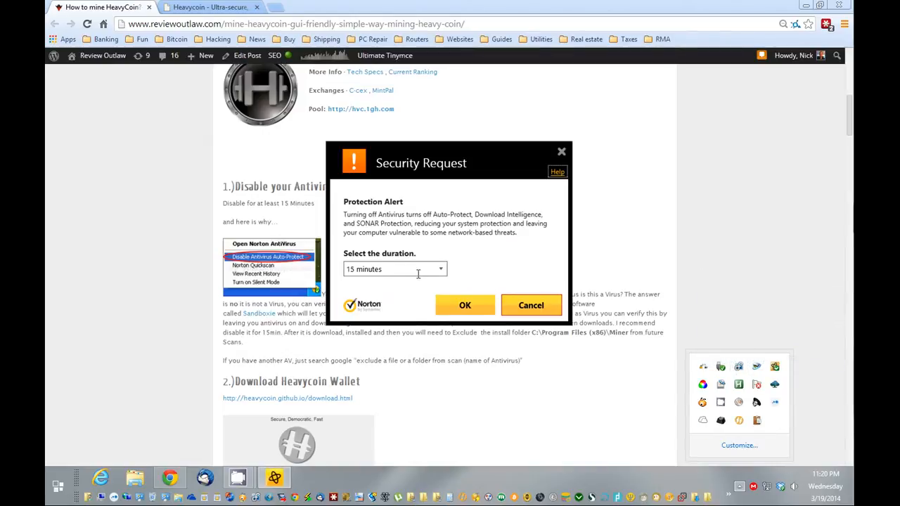
{"action": "left_click", "coordinate": [464, 304]}
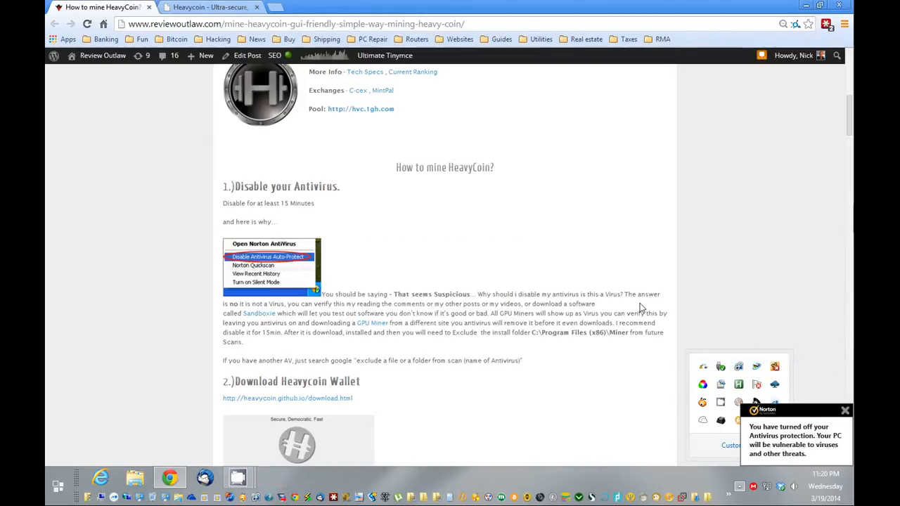
{"action": "scroll", "scroll_direction": "down", "scroll_amount": 3}
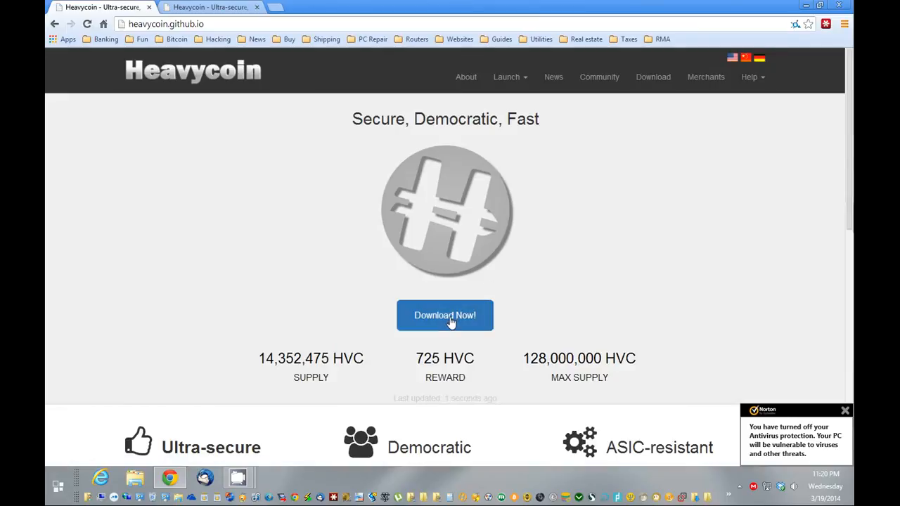
Check the Heavycoin download page, return to the homepage pools list, and launch the wallet
{"action": "left_click", "coordinate": [444, 315]}
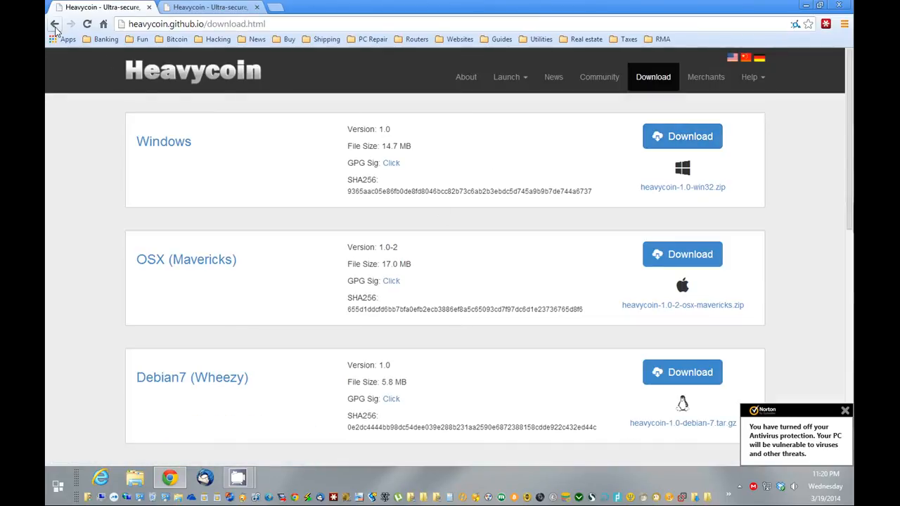
{"action": "left_click", "coordinate": [55, 24]}
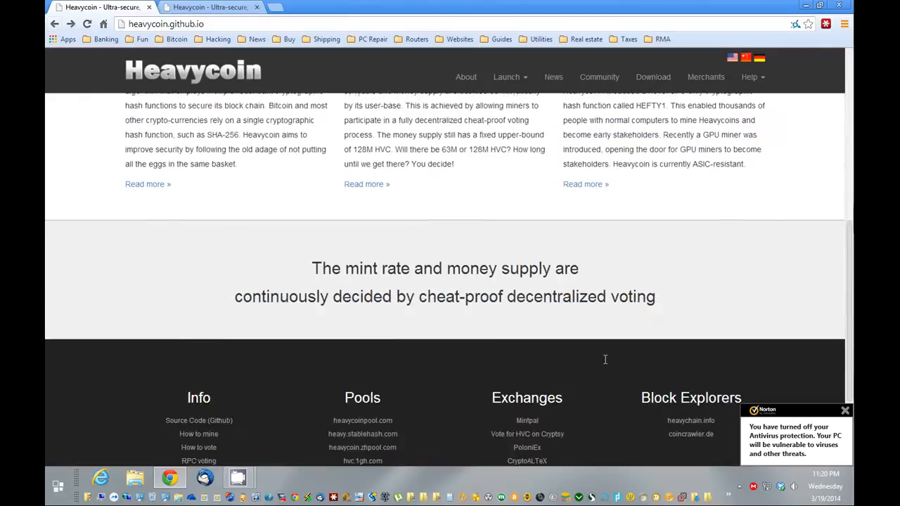
{"action": "scroll", "scroll_direction": "down", "scroll_amount": 3}
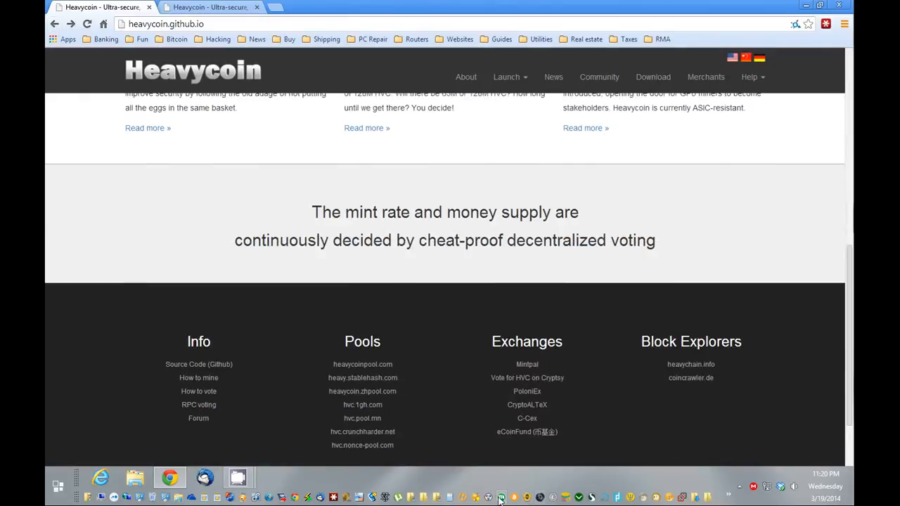
{"action": "left_click", "coordinate": [500, 497]}
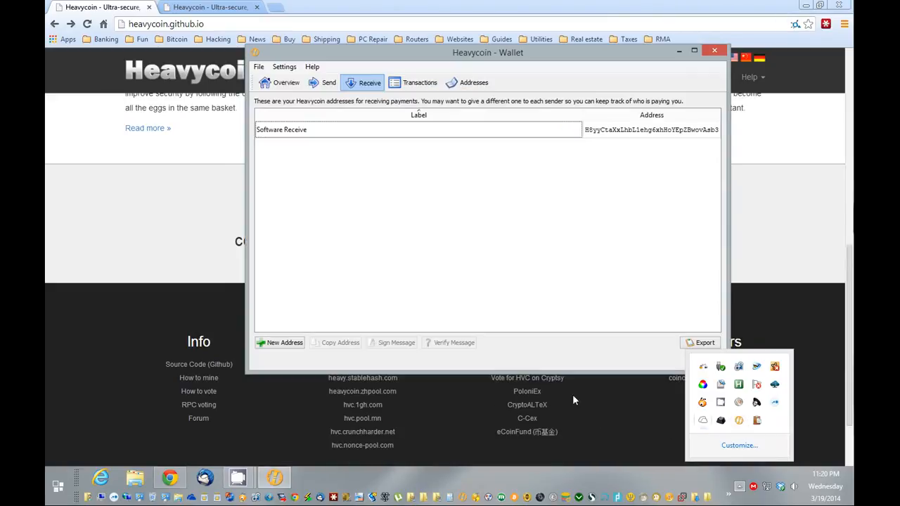
Show the wallet Overview with its 2.54 HVC balance and recent transactions
{"action": "left_click", "coordinate": [285, 82]}
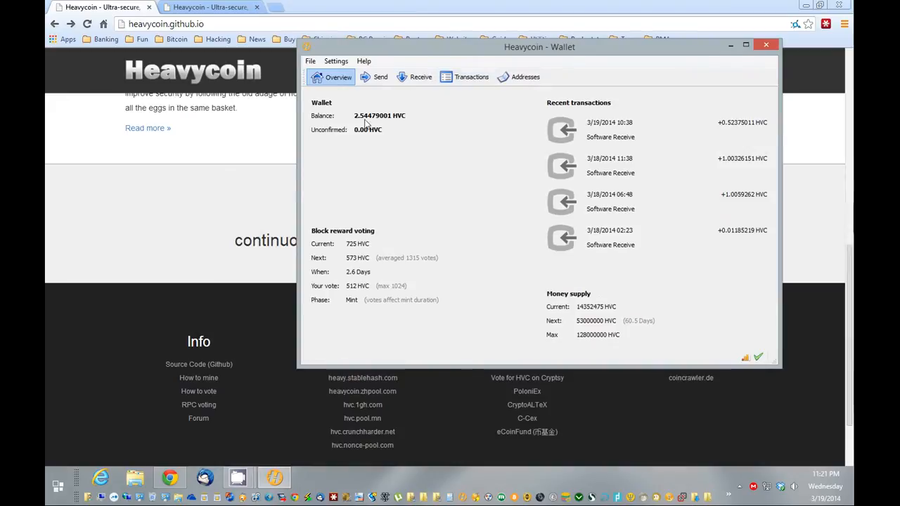
{"action": "mouse_move", "coordinate": [316, 242]}
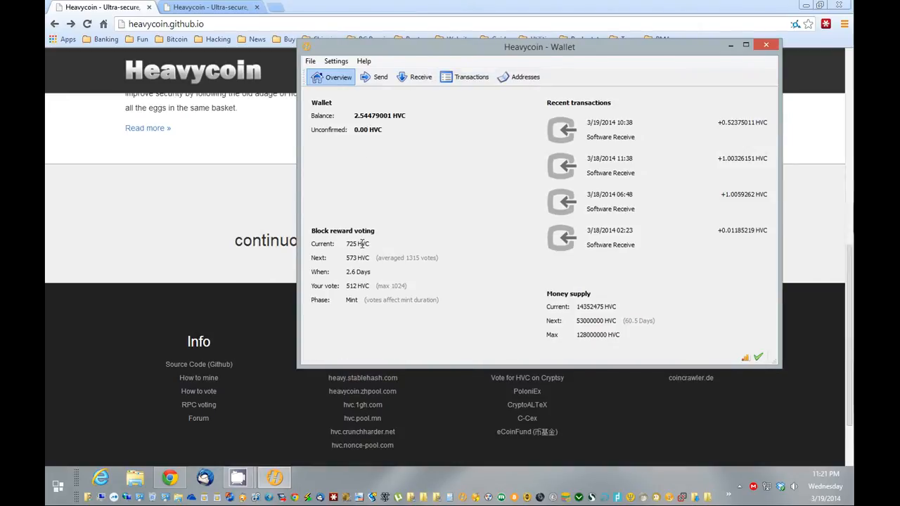
{"action": "mouse_move", "coordinate": [457, 156]}
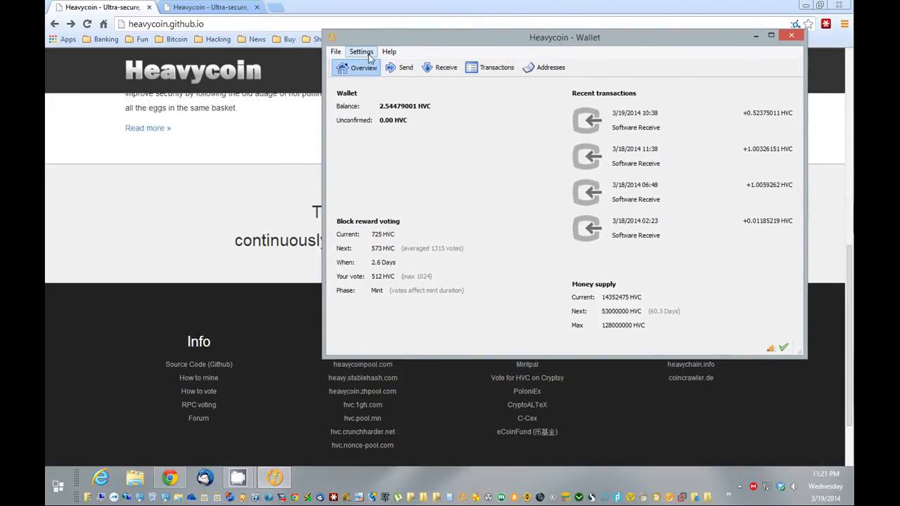
Open Settings > Options and tick Mine Heavycoins on the Main tab
{"action": "left_click", "coordinate": [361, 51]}
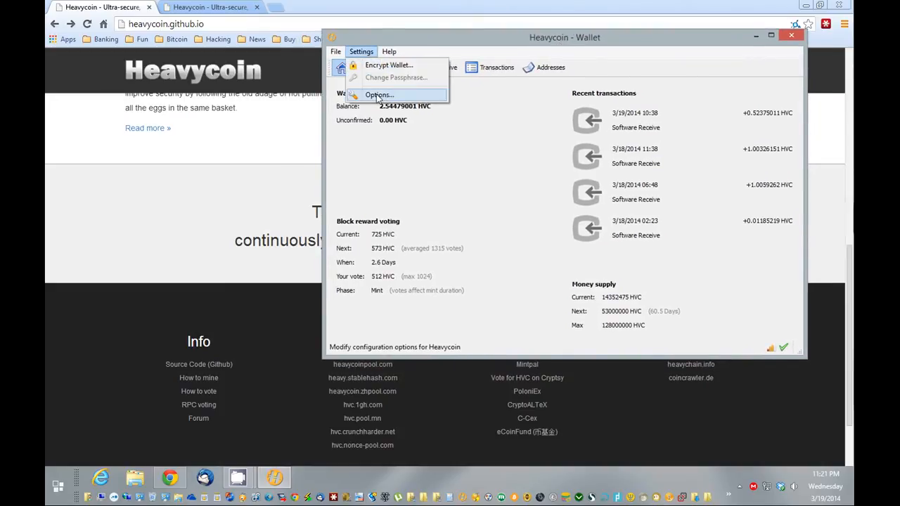
{"action": "left_click", "coordinate": [379, 95]}
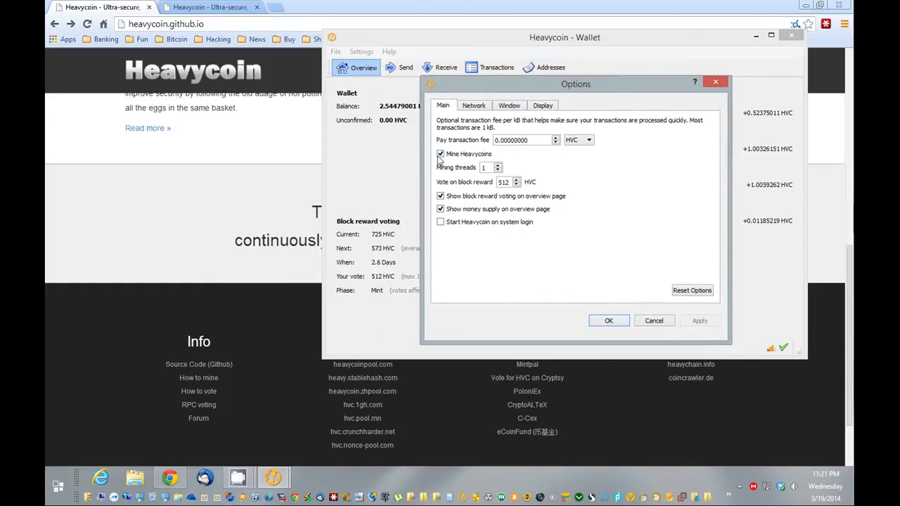
{"action": "left_click", "coordinate": [441, 154]}
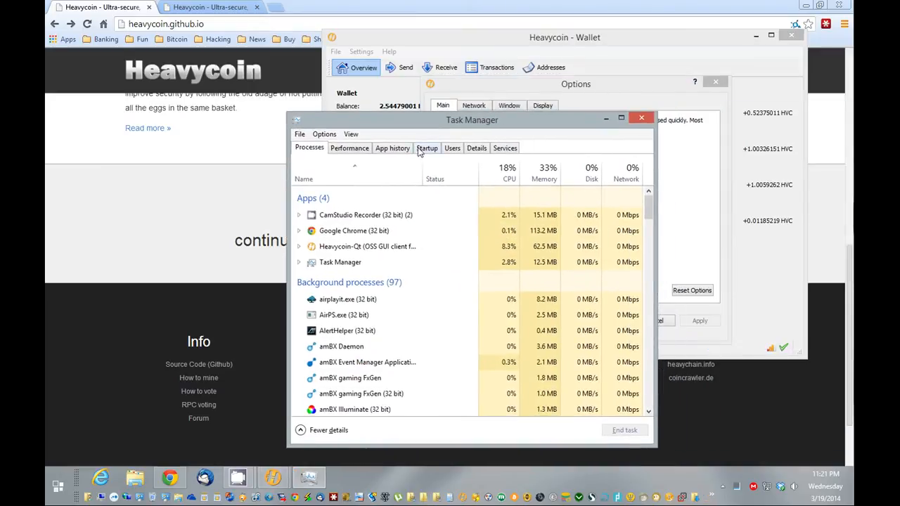
{"action": "left_click", "coordinate": [350, 148]}
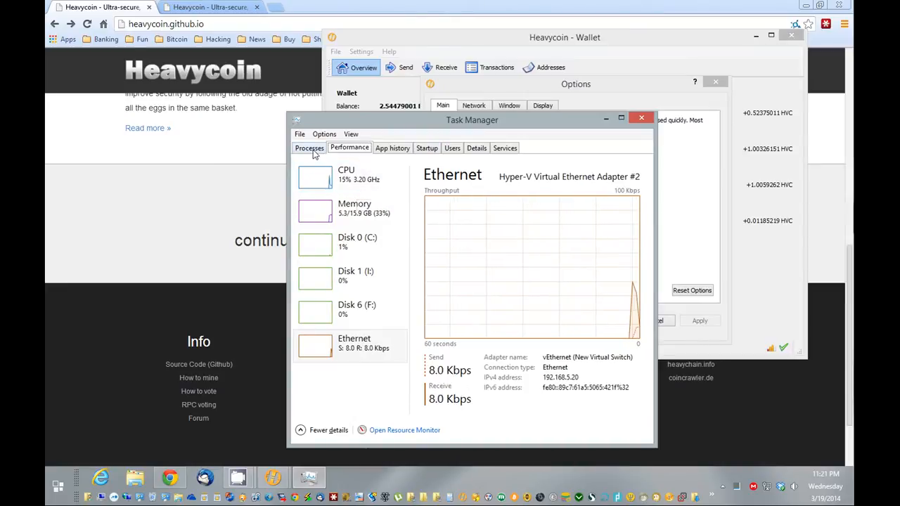
{"action": "left_click", "coordinate": [315, 176]}
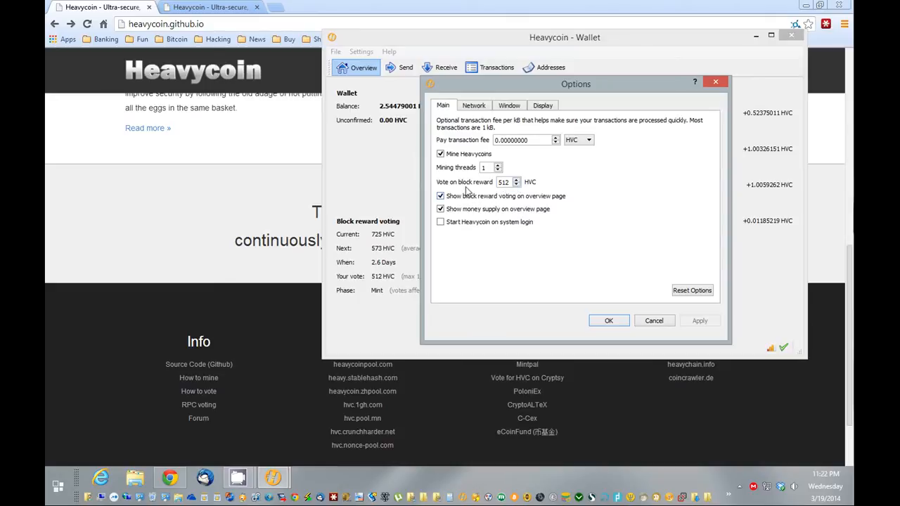
Set the block reward vote to 512 HVC
{"action": "triple_click", "coordinate": [503, 182]}
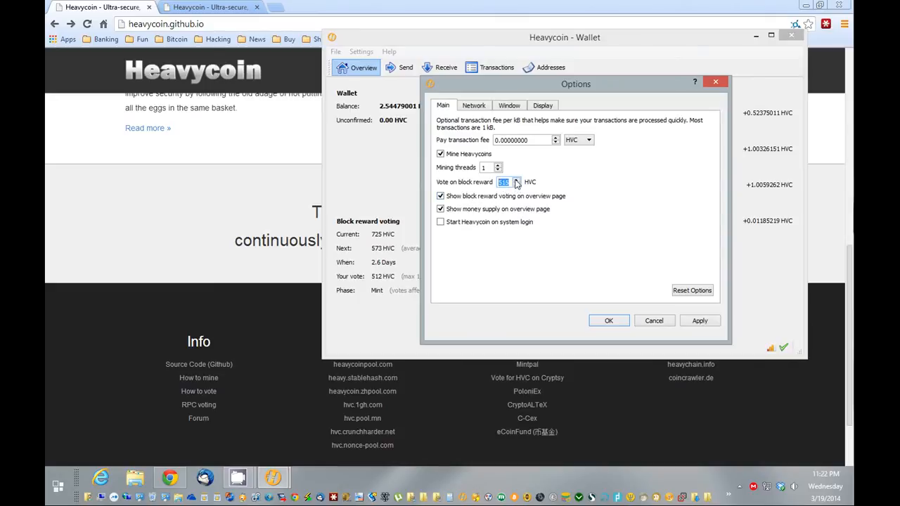
{"action": "left_click", "coordinate": [517, 180]}
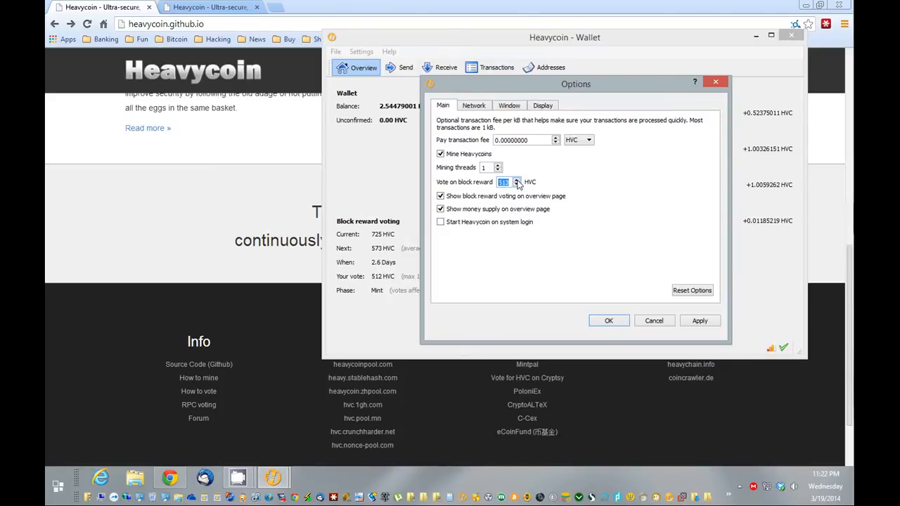
{"action": "left_click", "coordinate": [517, 184]}
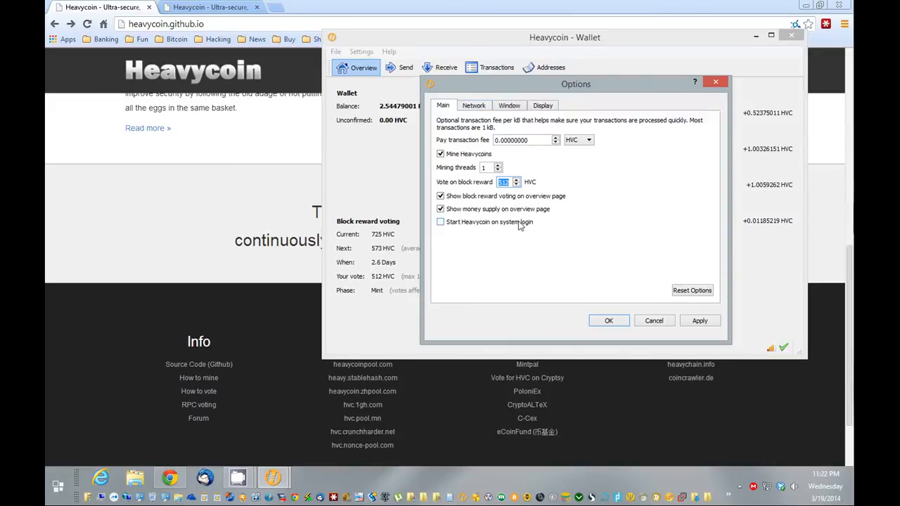
Review the Window and Display tabs, then return to Main and confirm with OK
{"action": "left_click", "coordinate": [509, 105]}
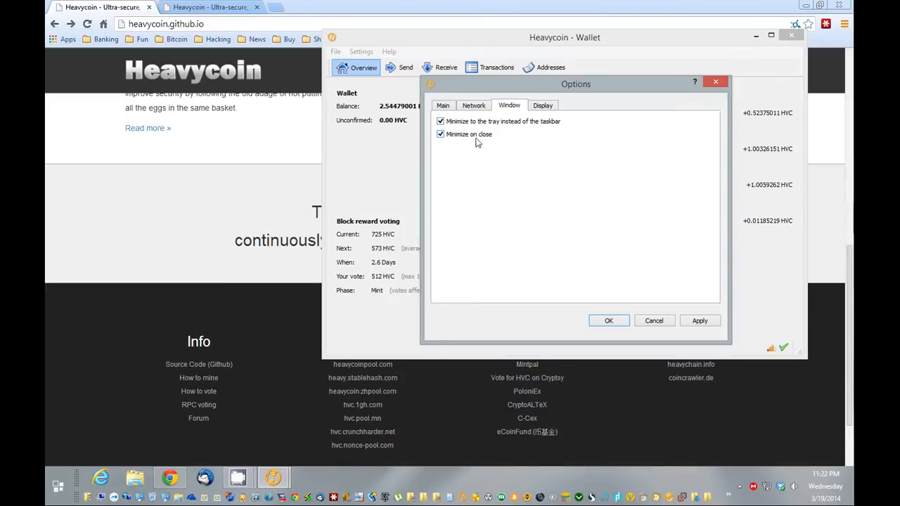
{"action": "left_click", "coordinate": [543, 104]}
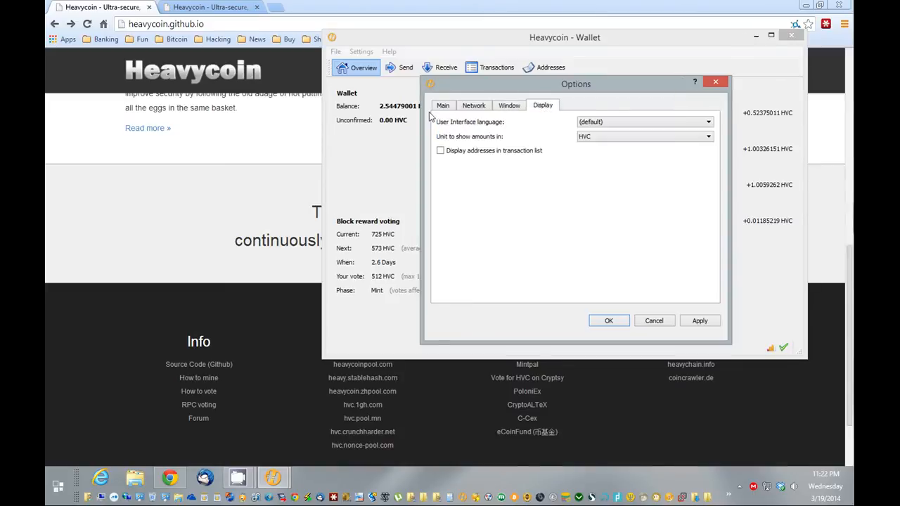
{"action": "left_click", "coordinate": [443, 106]}
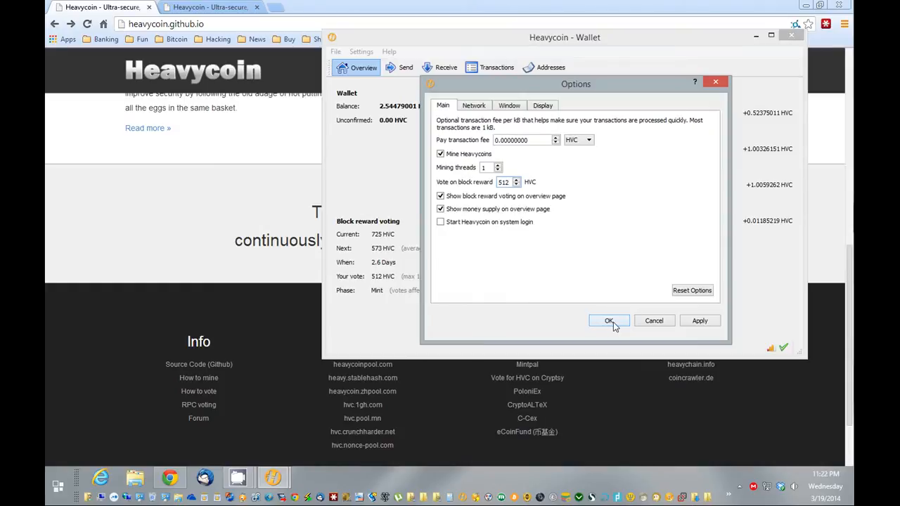
{"action": "left_click", "coordinate": [608, 321]}
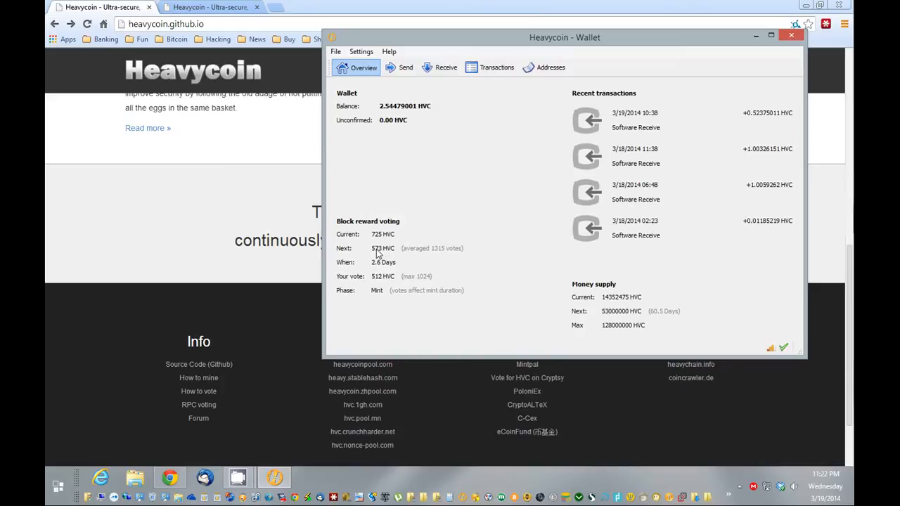
{"action": "mouse_move", "coordinate": [382, 248]}
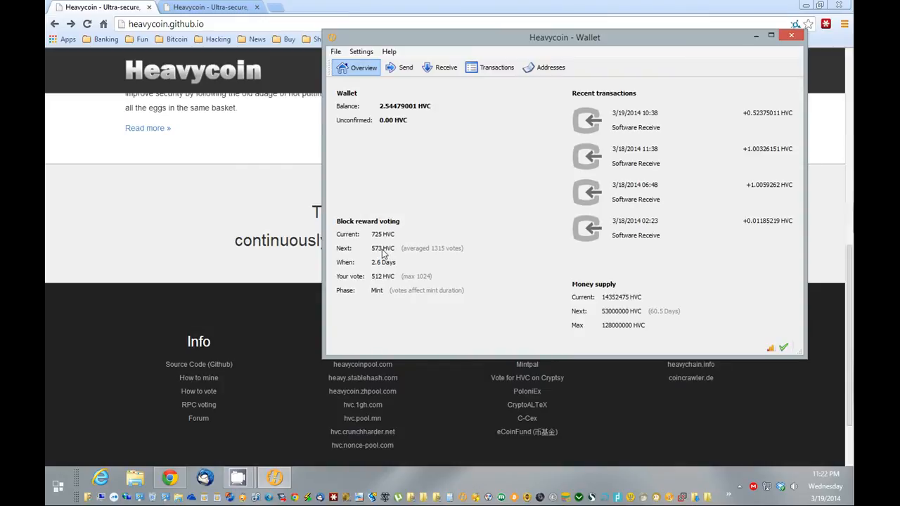
{"action": "mouse_move", "coordinate": [372, 241]}
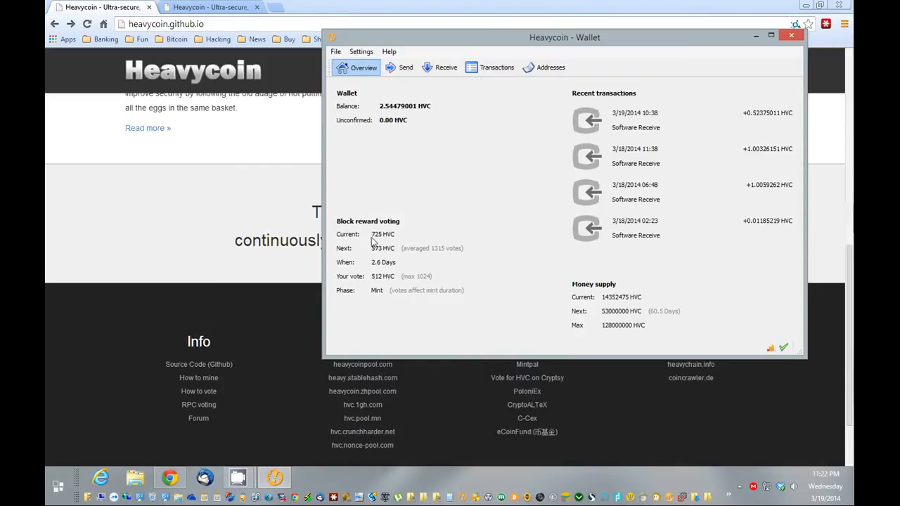
{"action": "mouse_move", "coordinate": [376, 252]}
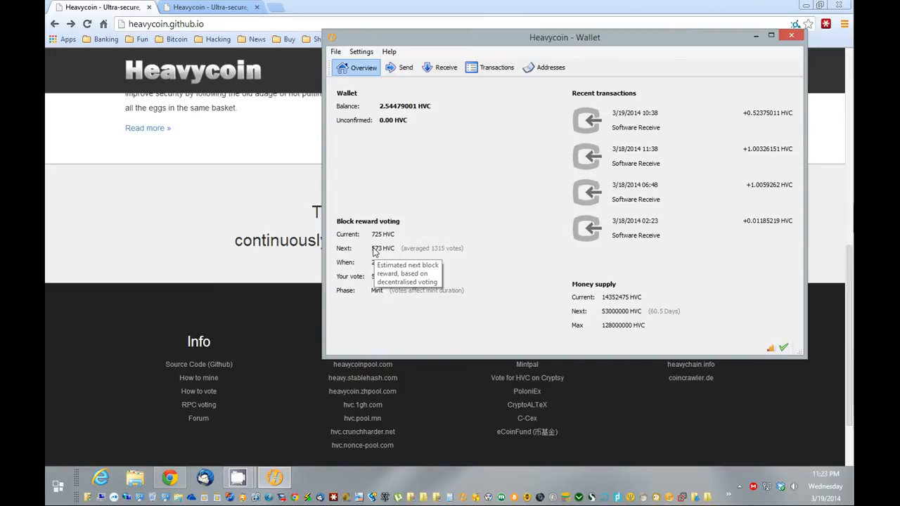
{"action": "mouse_move", "coordinate": [456, 236]}
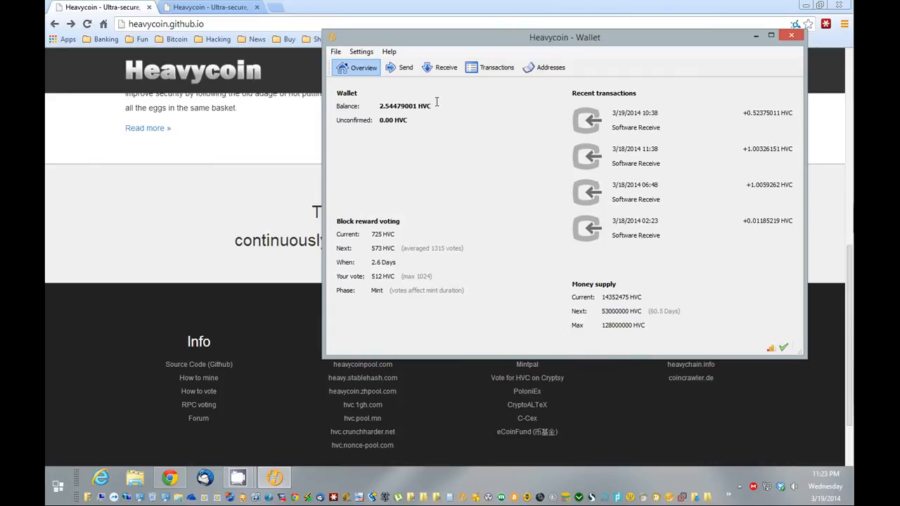
{"action": "left_click", "coordinate": [399, 66]}
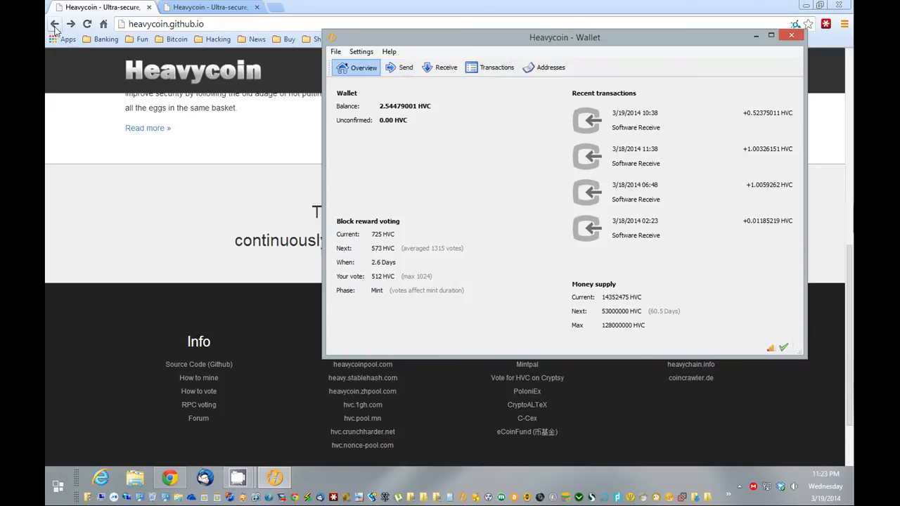
Return to the mining guide and read down to step 4, Download Simple GPU Miner
{"action": "left_click", "coordinate": [102, 8]}
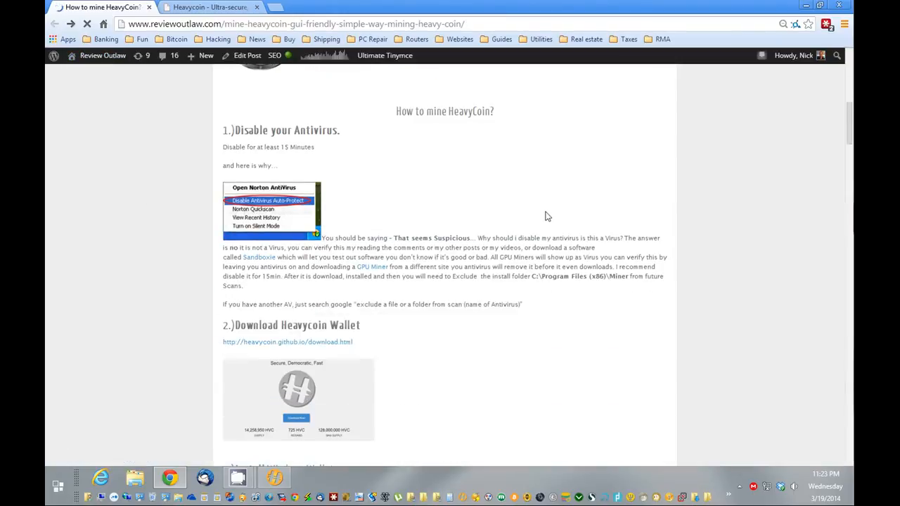
{"action": "scroll", "scroll_direction": "down", "scroll_amount": 3}
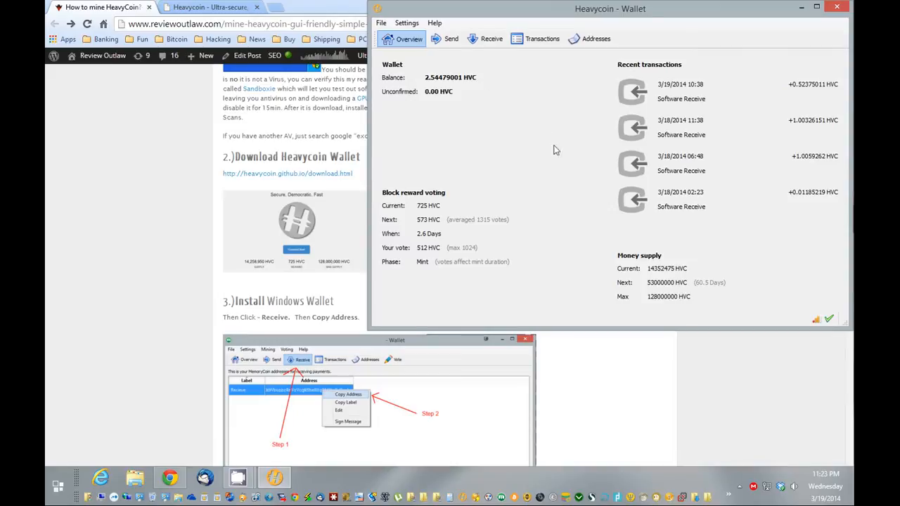
{"action": "mouse_move", "coordinate": [466, 247]}
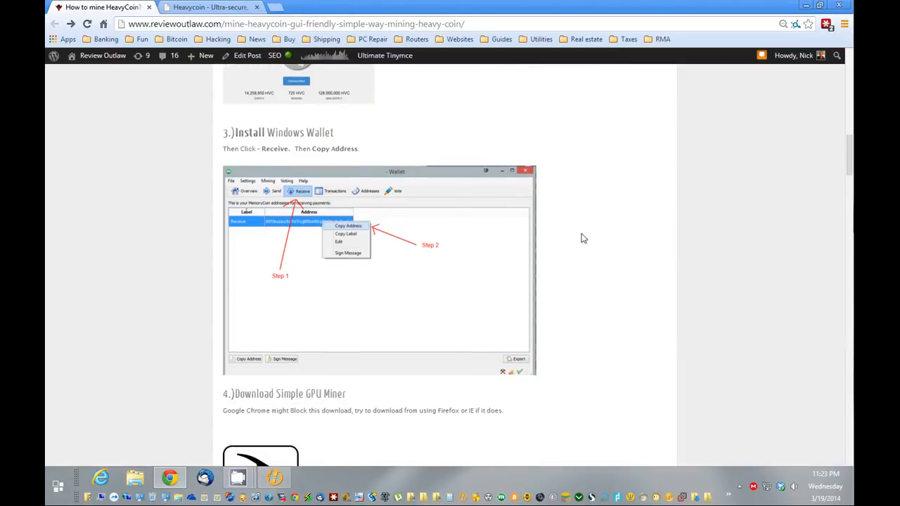
{"action": "scroll", "scroll_direction": "down", "scroll_amount": 3}
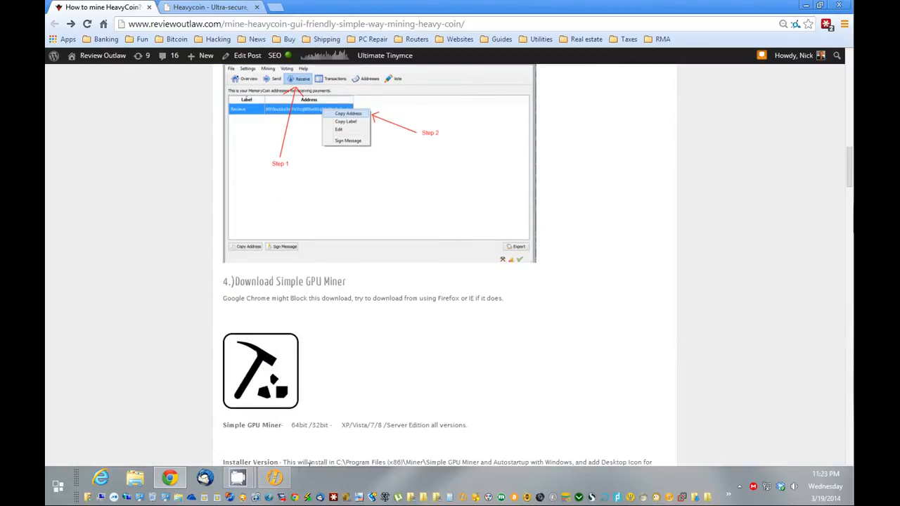
{"action": "scroll", "scroll_direction": "up", "scroll_amount": 3}
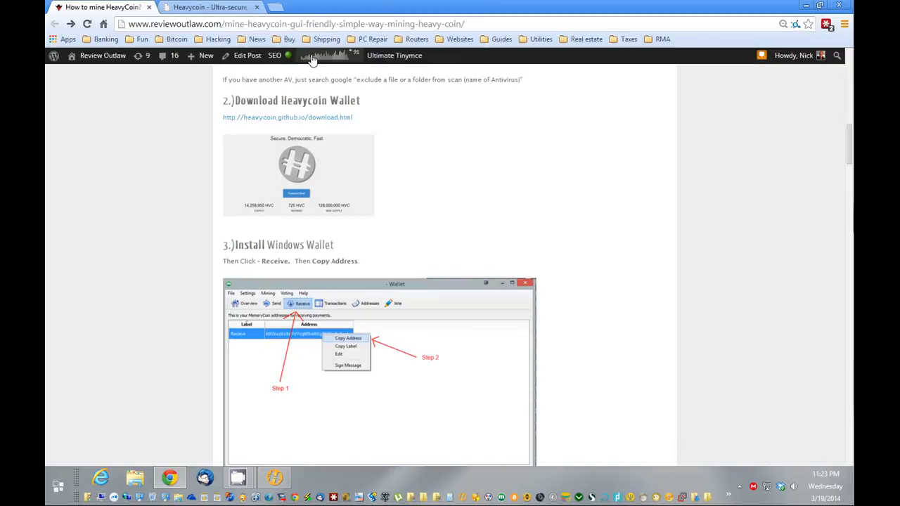
{"action": "scroll", "scroll_direction": "down", "scroll_amount": 3}
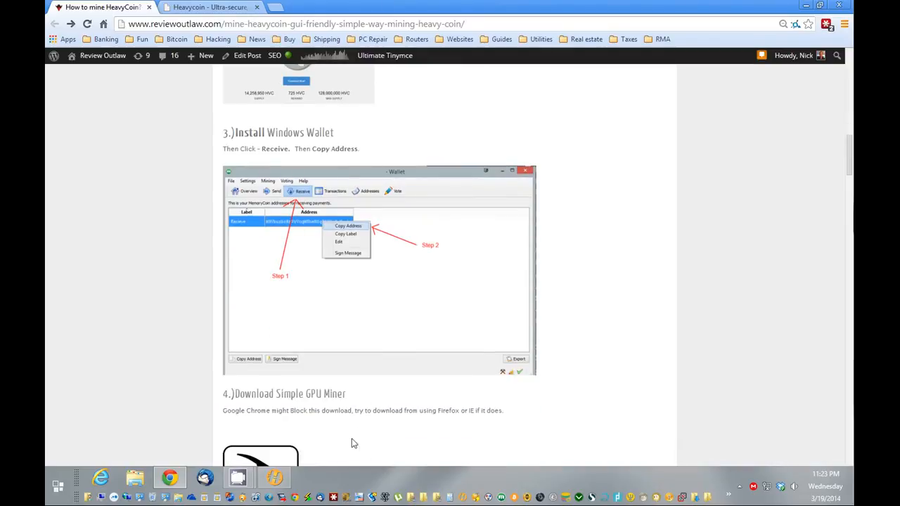
{"action": "mouse_move", "coordinate": [294, 379]}
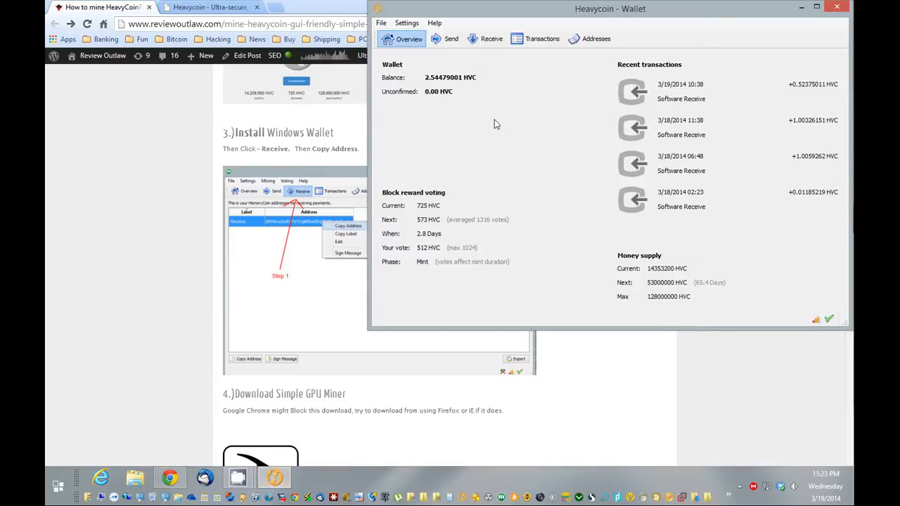
{"action": "left_click", "coordinate": [491, 39]}
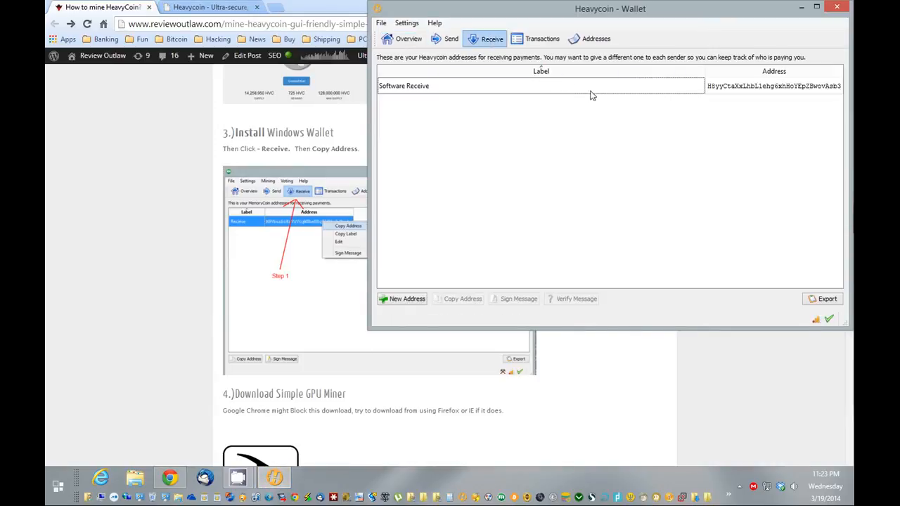
{"action": "left_click", "coordinate": [540, 85]}
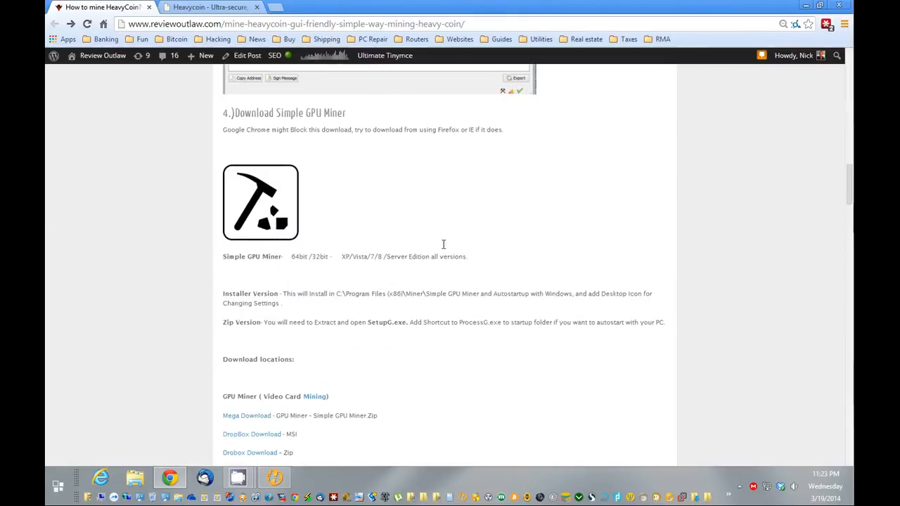
{"action": "mouse_move", "coordinate": [316, 126]}
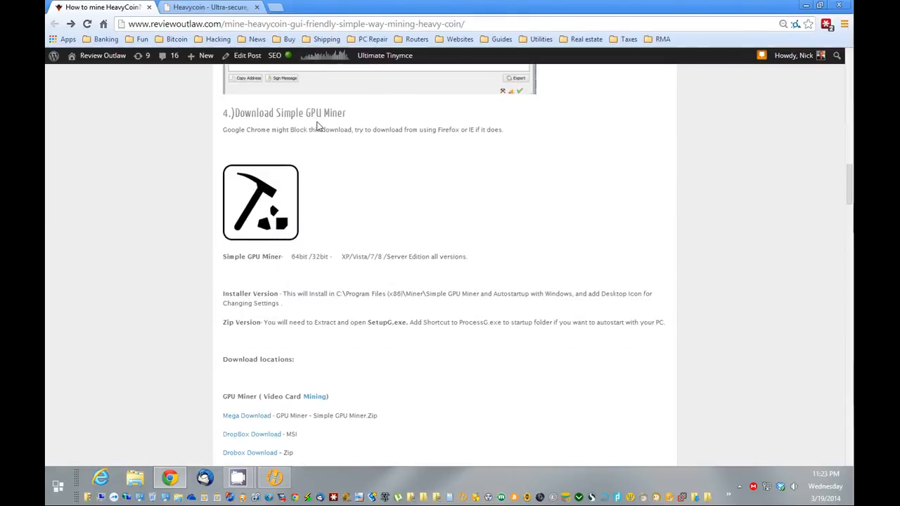
Download Simple GPU Miner.zip via the Mega link and show the desktop shortcuts list
{"action": "scroll", "scroll_direction": "down", "scroll_amount": 3}
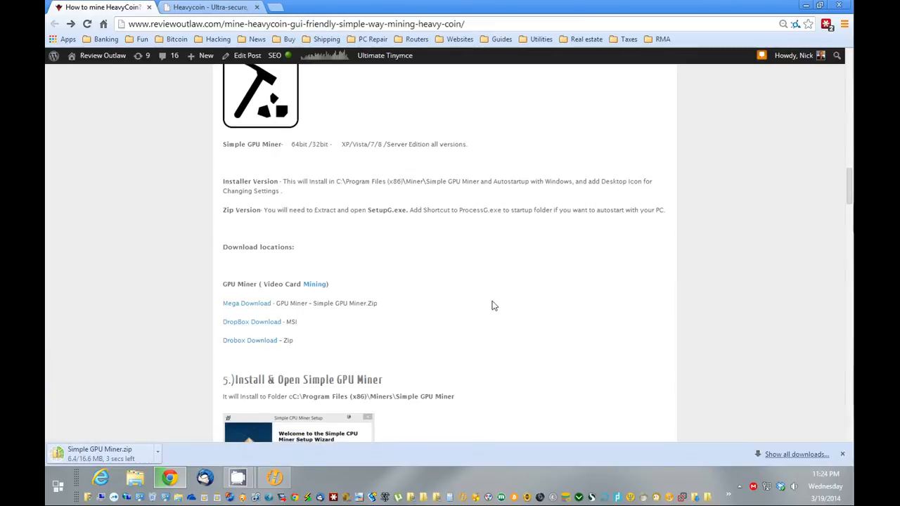
{"action": "scroll", "scroll_direction": "down", "scroll_amount": 3}
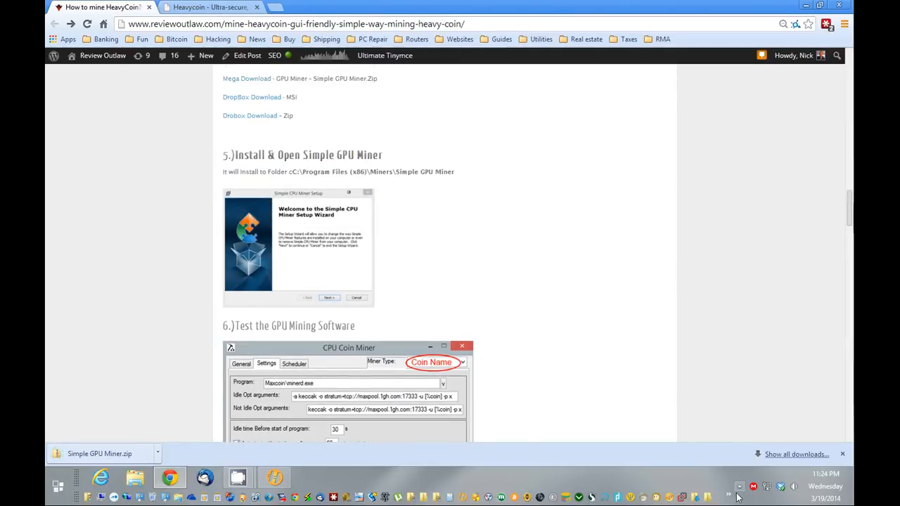
{"action": "left_click", "coordinate": [738, 486]}
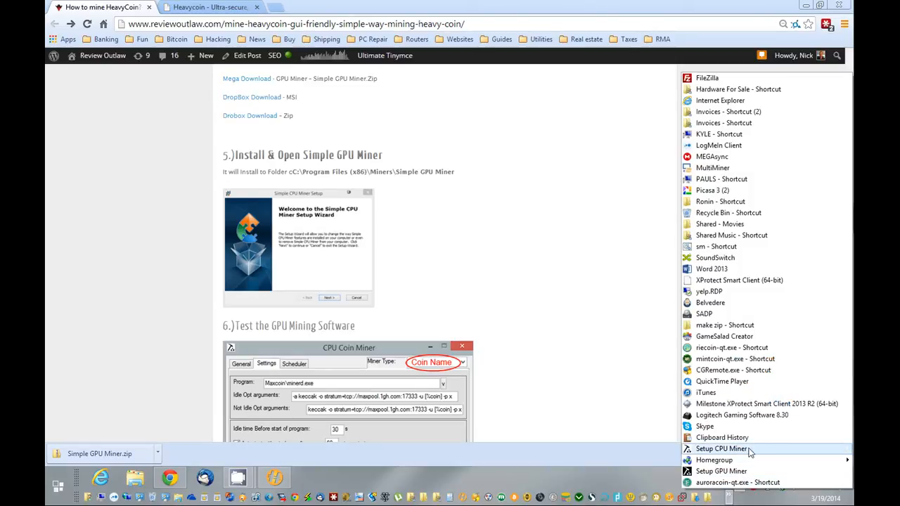
Launch CPU Coin Miner, select HeavyCoin, and fill in the wallet receive address
{"action": "left_click", "coordinate": [721, 448]}
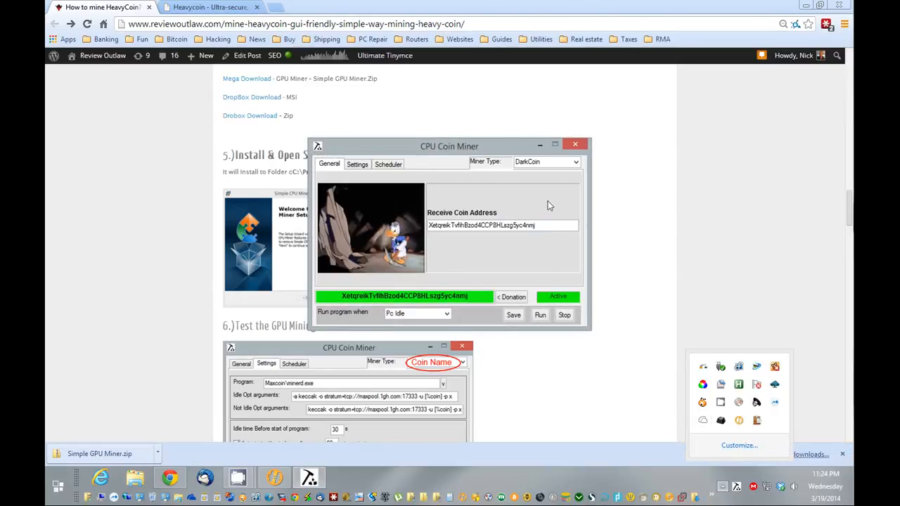
{"action": "left_click", "coordinate": [574, 161]}
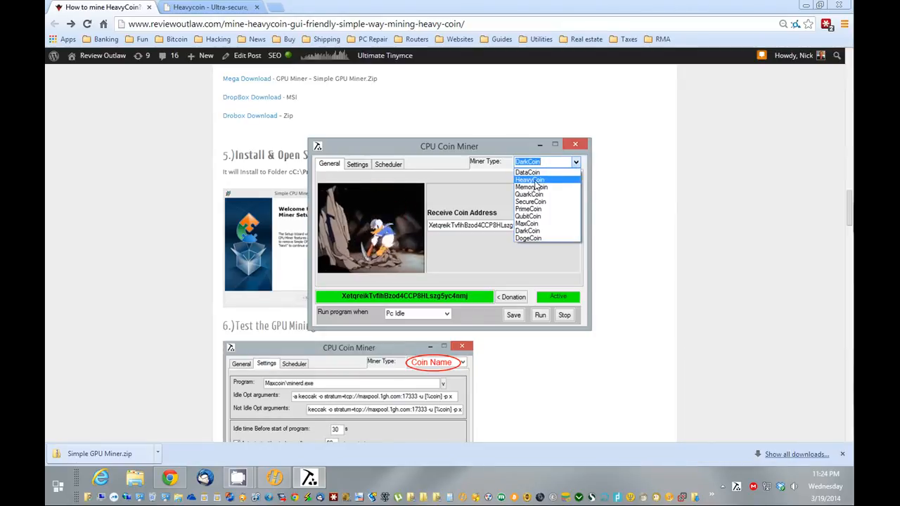
{"action": "left_click", "coordinate": [529, 180]}
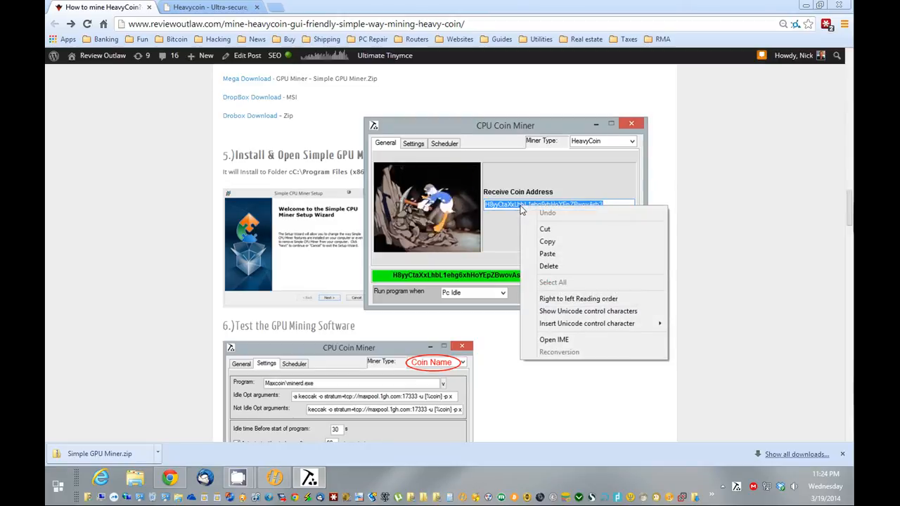
{"action": "mouse_move", "coordinate": [552, 254]}
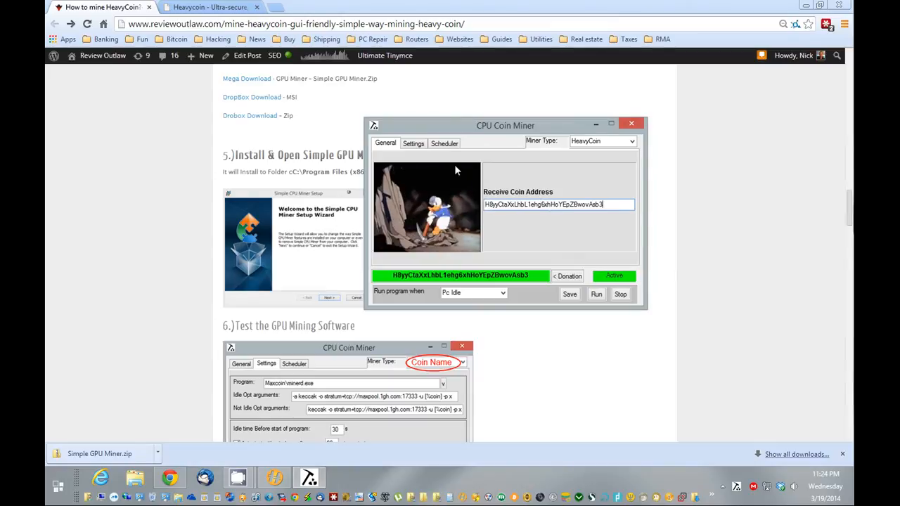
{"action": "left_click", "coordinate": [414, 143]}
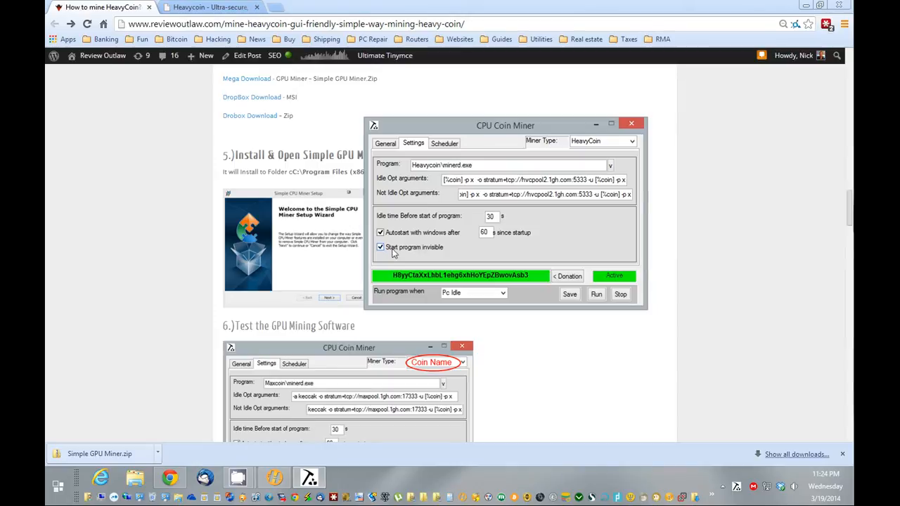
Uncheck Start program invisible, set Run program when to Idle & not Idle, then stop
{"action": "left_click", "coordinate": [501, 293]}
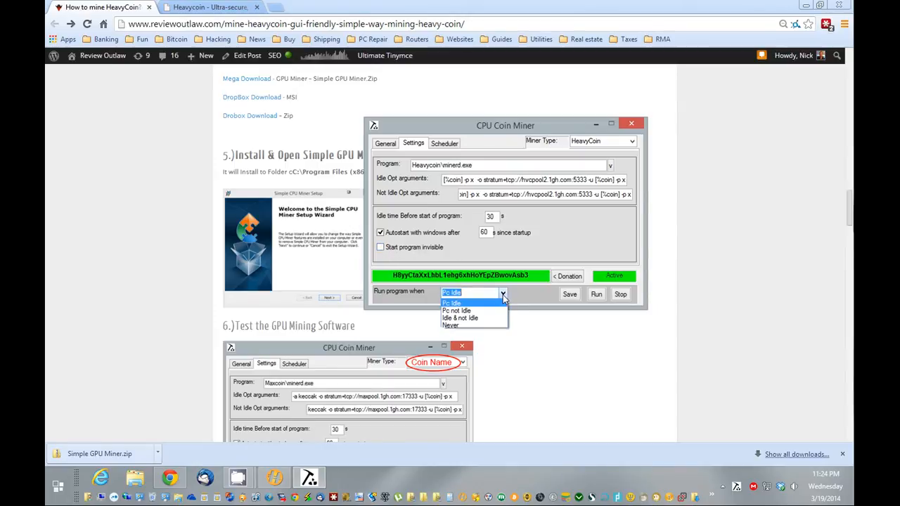
{"action": "left_click", "coordinate": [459, 318]}
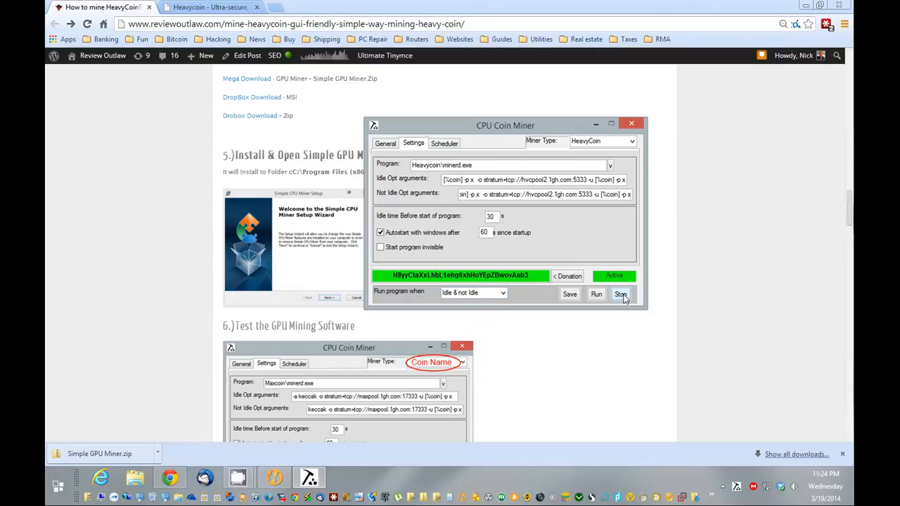
{"action": "left_click", "coordinate": [619, 294]}
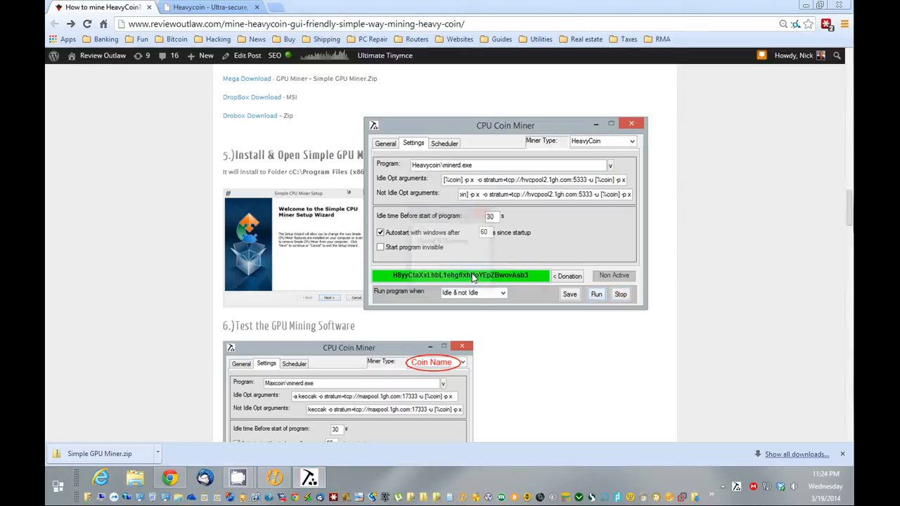
Start the HeavyCoin test run and place the CPU Coin Miner window beside the minerd console
{"action": "left_click", "coordinate": [595, 293]}
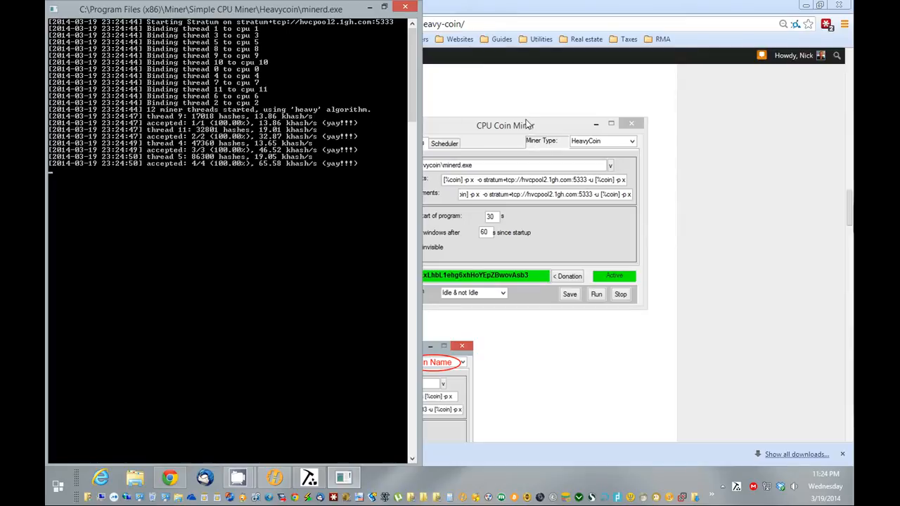
{"action": "left_click_drag", "start_coordinate": [505, 125], "coordinate": [601, 111]}
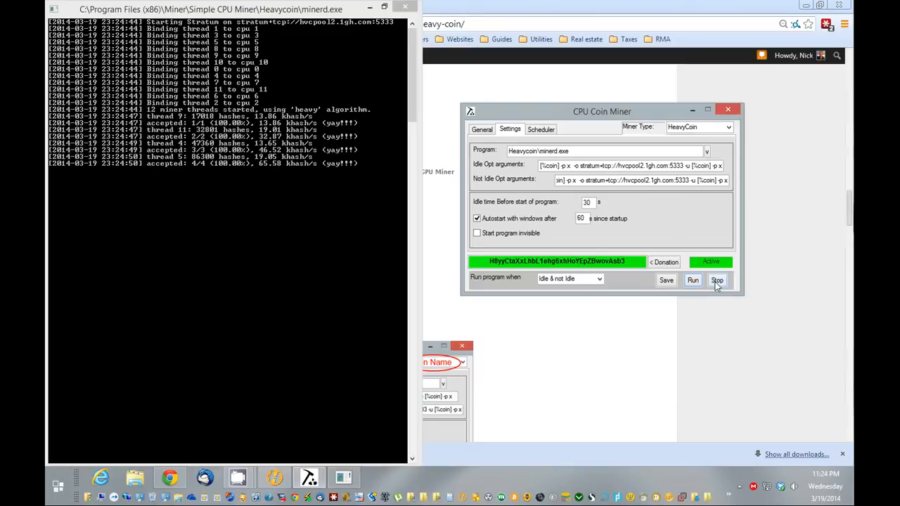
{"action": "left_click_drag", "start_coordinate": [602, 111], "coordinate": [568, 107]}
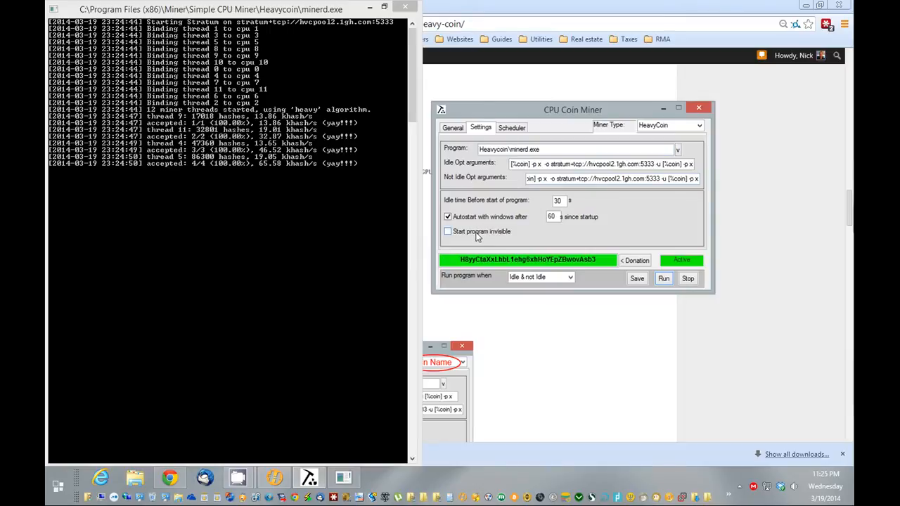
{"action": "mouse_move", "coordinate": [471, 240]}
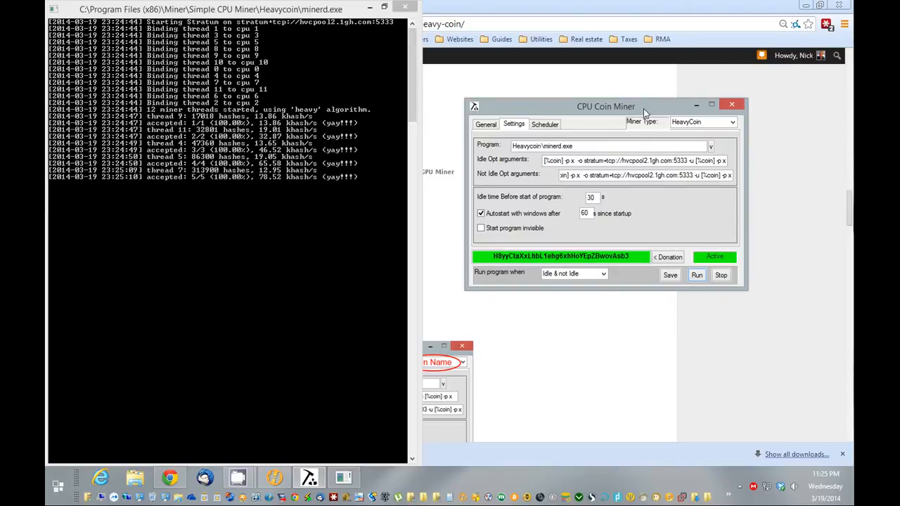
{"action": "left_click_drag", "start_coordinate": [606, 106], "coordinate": [565, 134]}
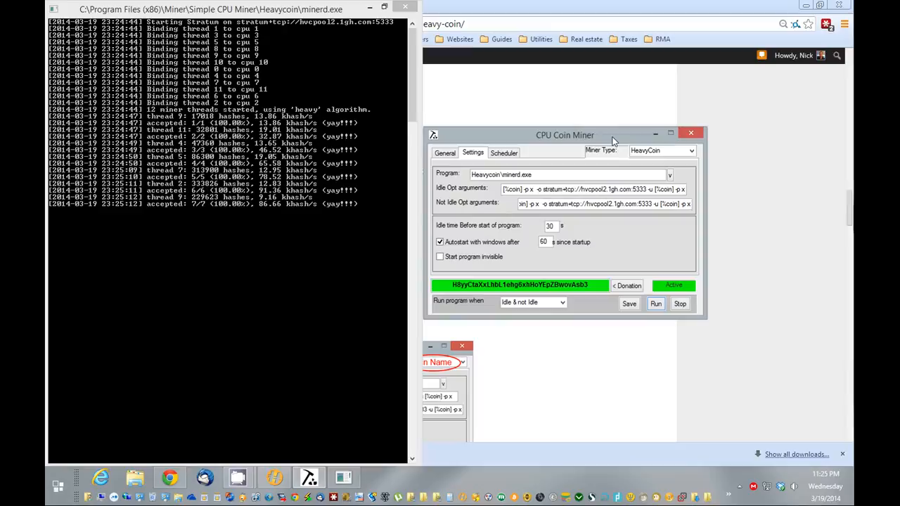
{"action": "left_click_drag", "start_coordinate": [565, 134], "coordinate": [565, 130]}
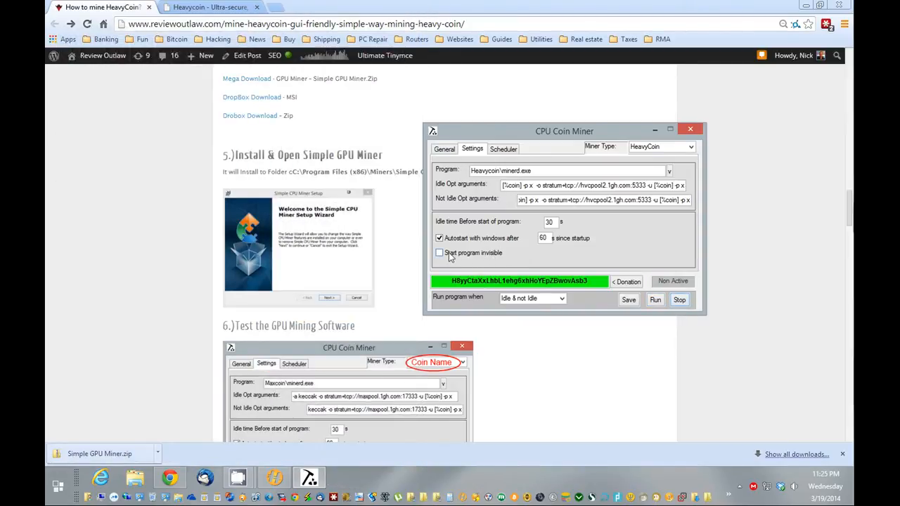
Enable Start program invisible, set Run program when to Pc Idle, and accept the Saved & Running message
{"action": "left_click", "coordinate": [439, 252]}
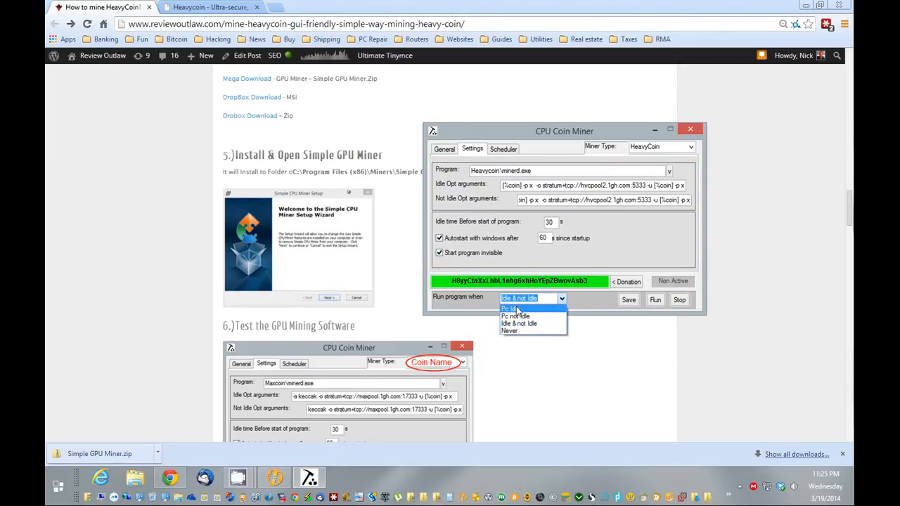
{"action": "left_click", "coordinate": [513, 308]}
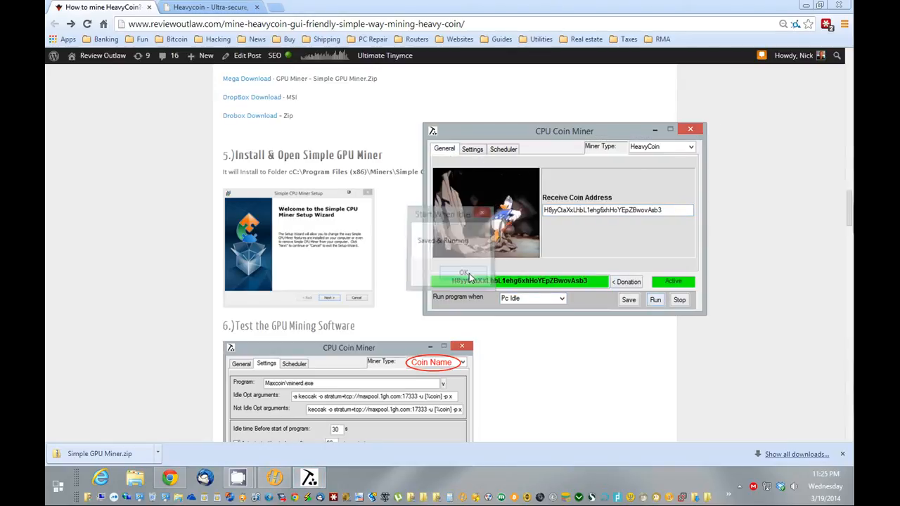
{"action": "left_click", "coordinate": [463, 272]}
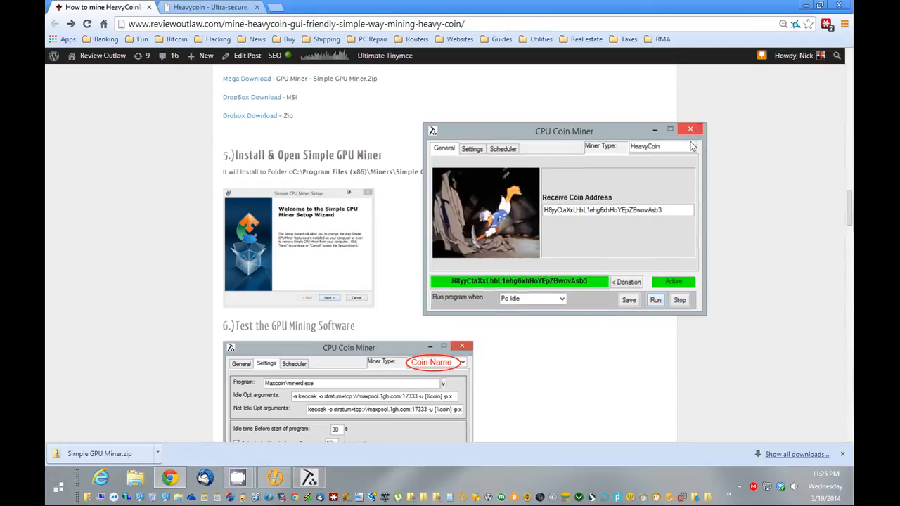
{"action": "scroll", "scroll_direction": "down", "scroll_amount": 3}
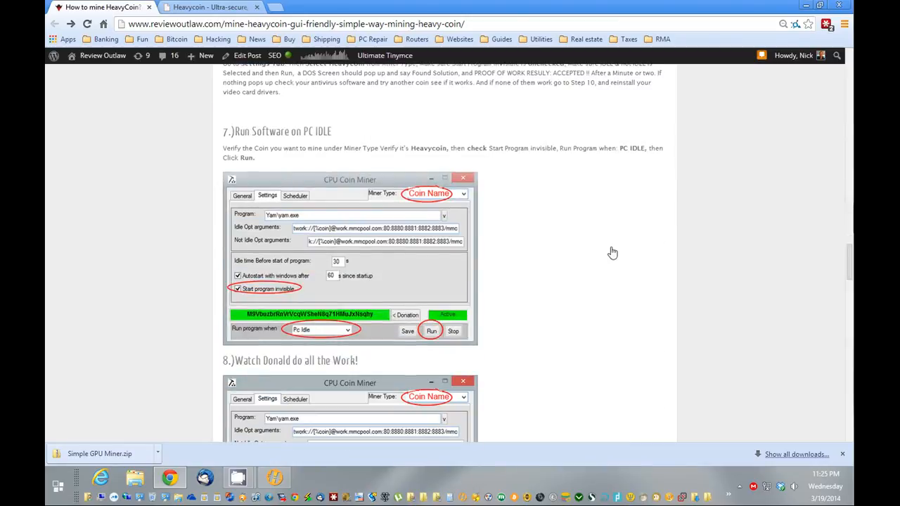
Scroll the guide to step 9 and expand the system tray's background programs
{"action": "scroll", "scroll_direction": "down", "scroll_amount": 3}
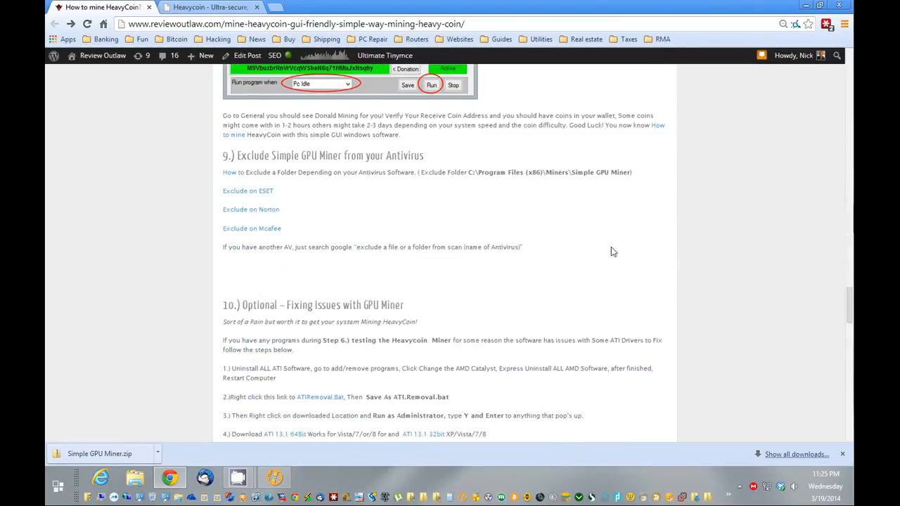
{"action": "mouse_move", "coordinate": [580, 261]}
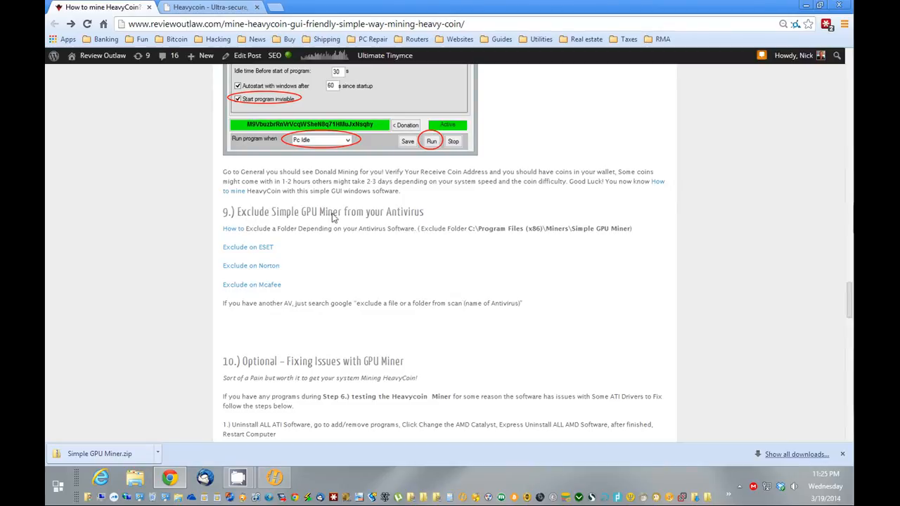
{"action": "mouse_move", "coordinate": [652, 388]}
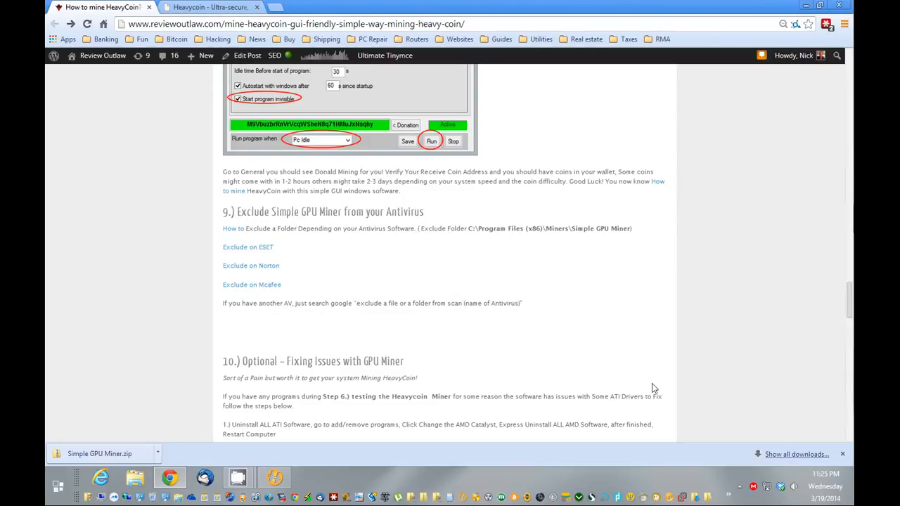
{"action": "left_click", "coordinate": [739, 485]}
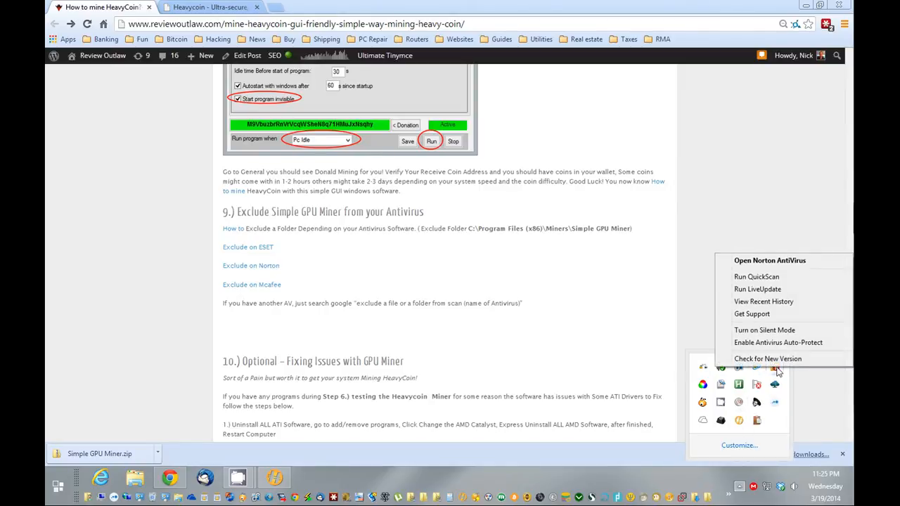
Add C:\Program Files (x86)\Miner, including subfolders, to Norton's Scan Exclusions
{"action": "left_click", "coordinate": [770, 260]}
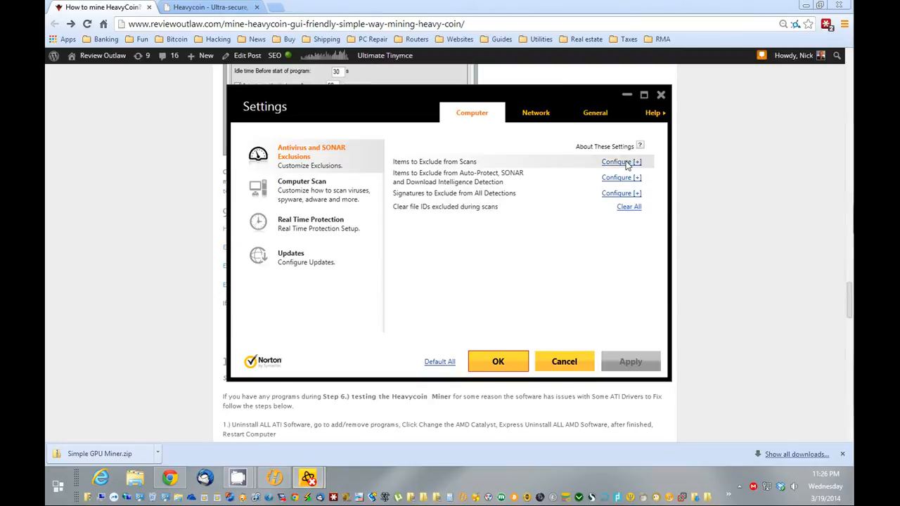
{"action": "left_click", "coordinate": [621, 161]}
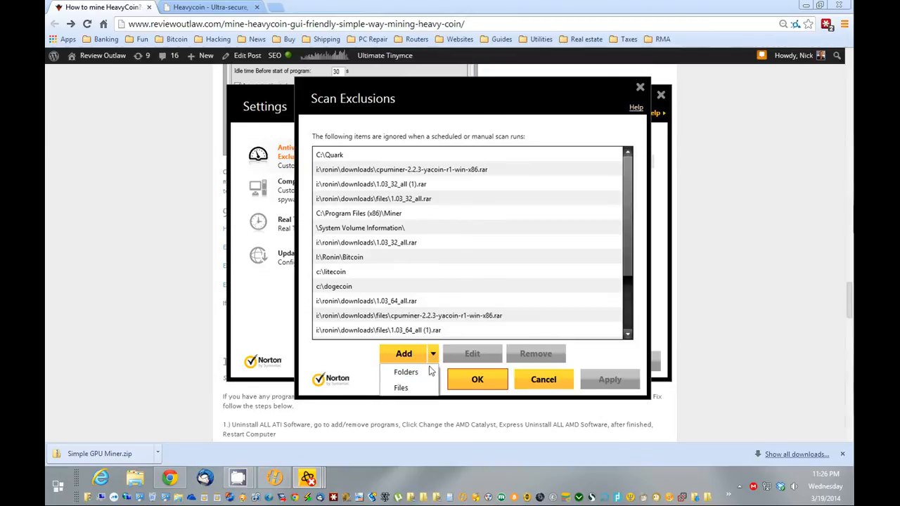
{"action": "left_click", "coordinate": [406, 371]}
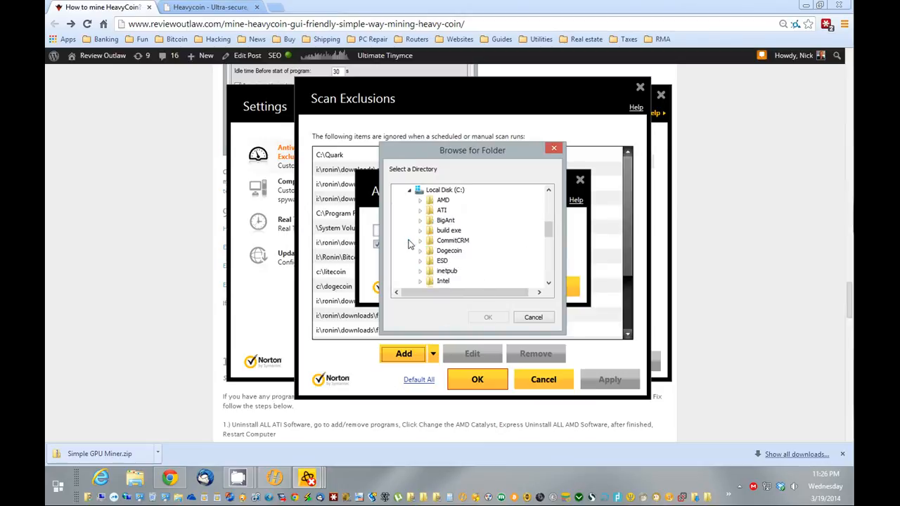
{"action": "scroll", "scroll_direction": "down", "scroll_amount": 3}
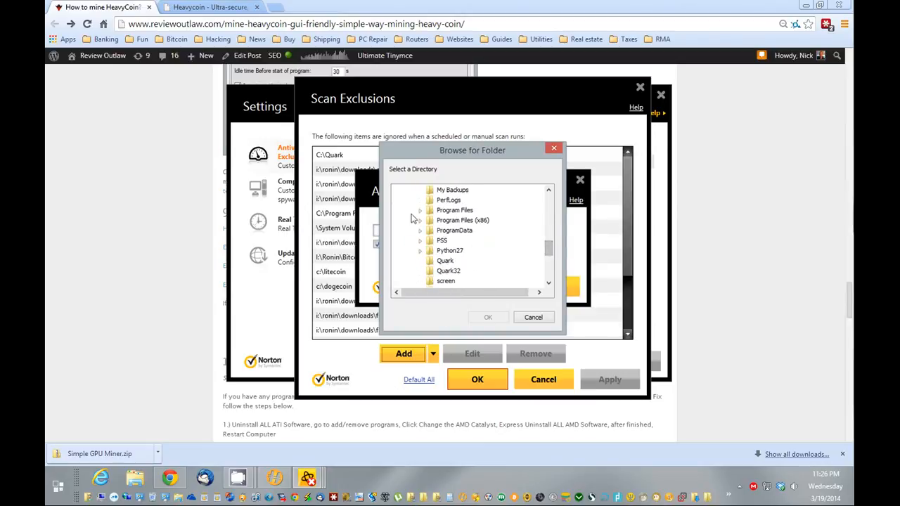
{"action": "scroll", "scroll_direction": "down", "scroll_amount": 3}
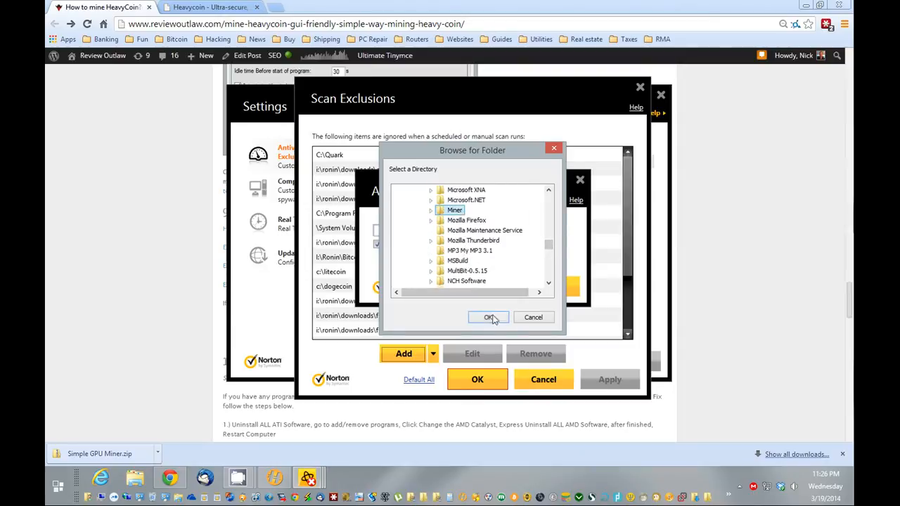
{"action": "left_click", "coordinate": [489, 317]}
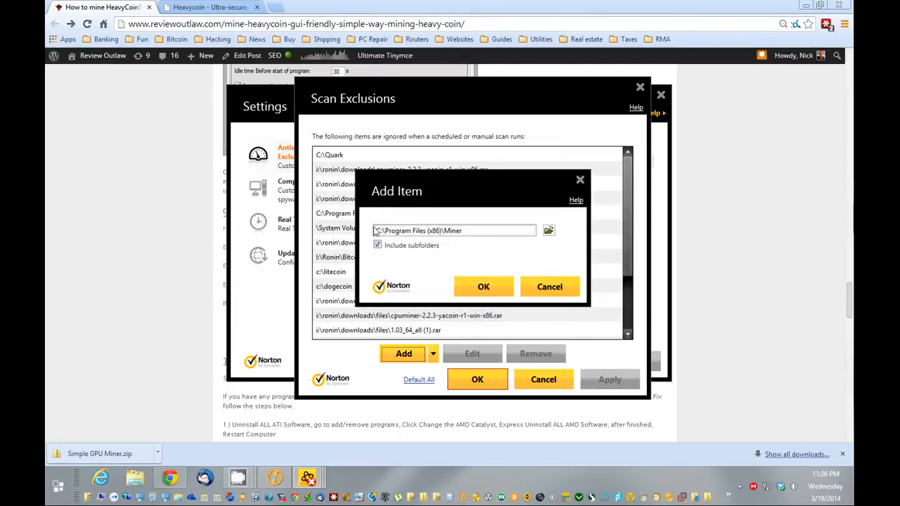
{"action": "left_click", "coordinate": [550, 287]}
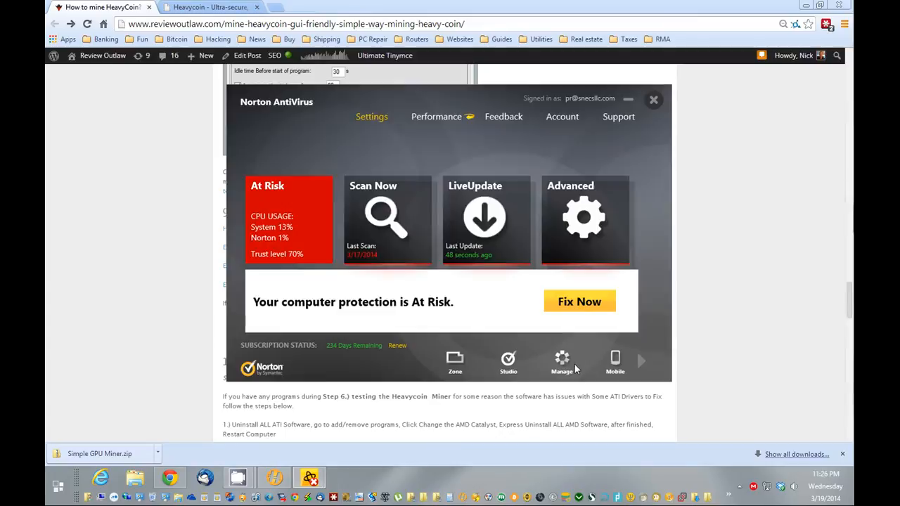
{"action": "left_click", "coordinate": [653, 99]}
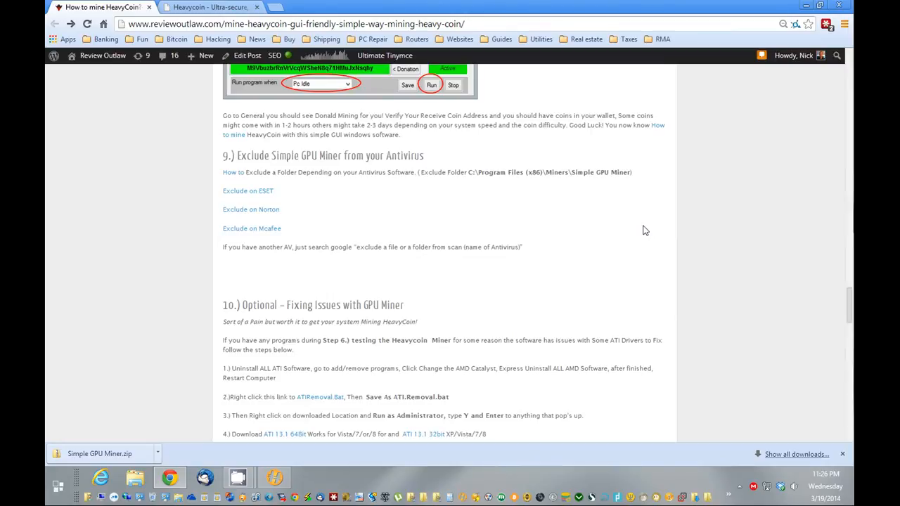
Return to the Chrome guide at step 9, Exclude Simple GPU Miner from your Antivirus
{"action": "left_click", "coordinate": [273, 478]}
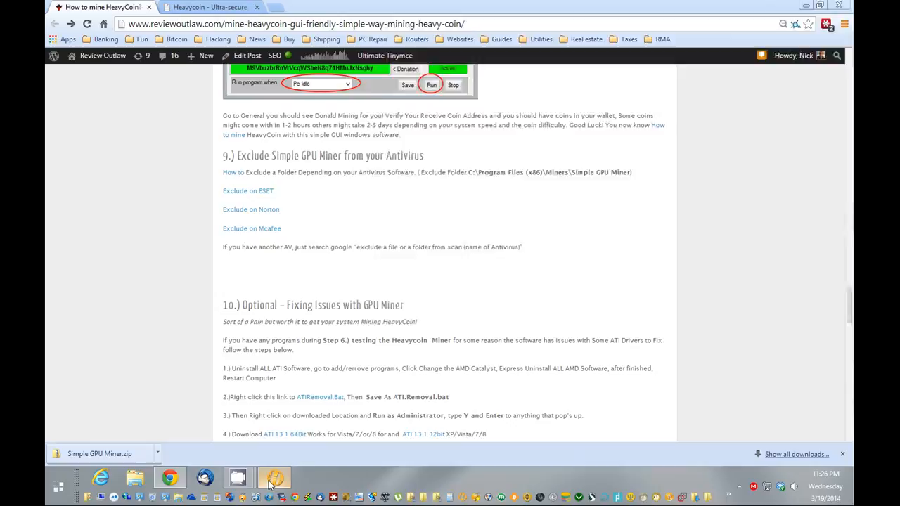
{"action": "left_click", "coordinate": [273, 478]}
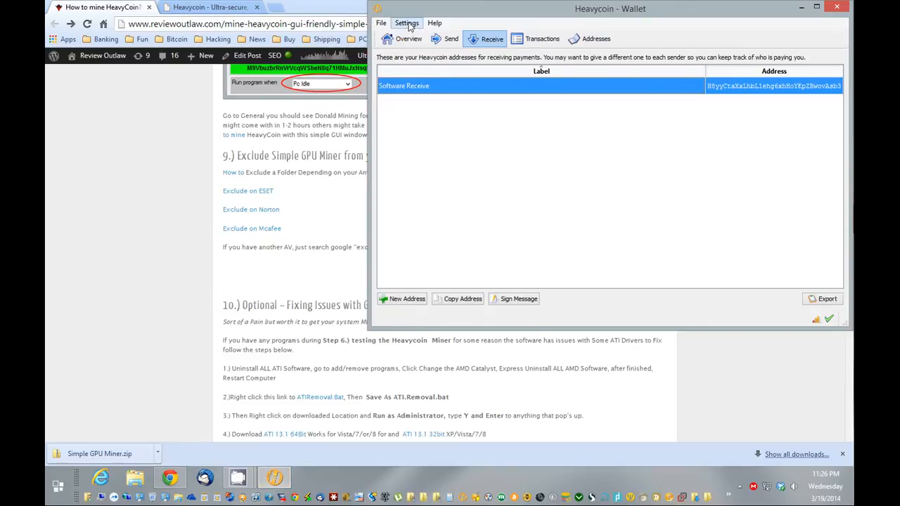
{"action": "left_click", "coordinate": [406, 22]}
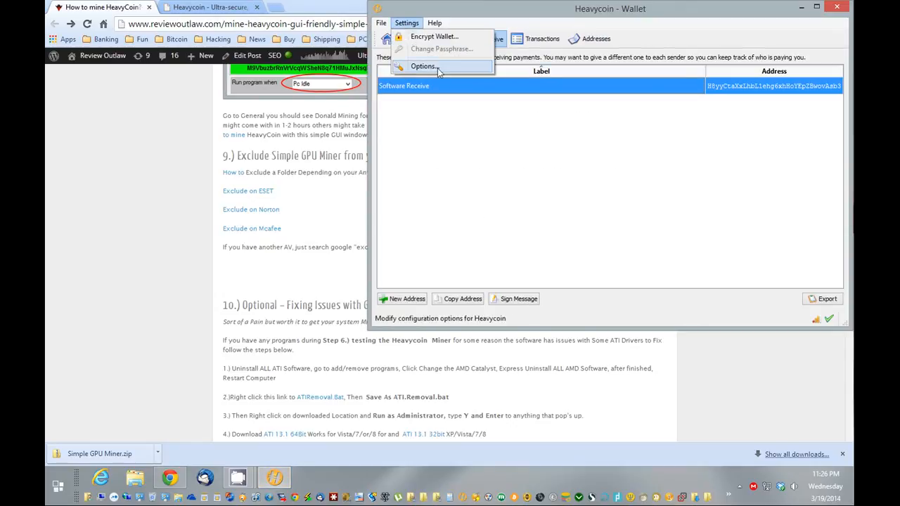
{"action": "left_click", "coordinate": [423, 66]}
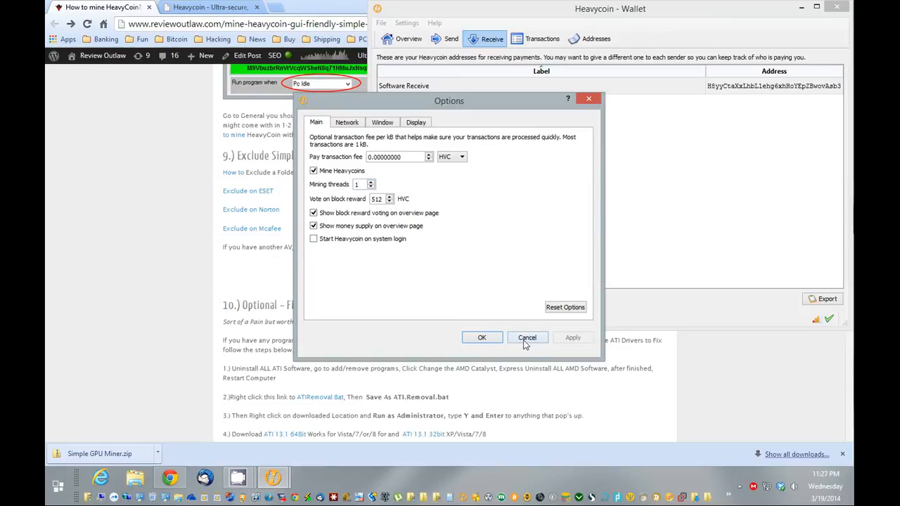
{"action": "left_click", "coordinate": [526, 337]}
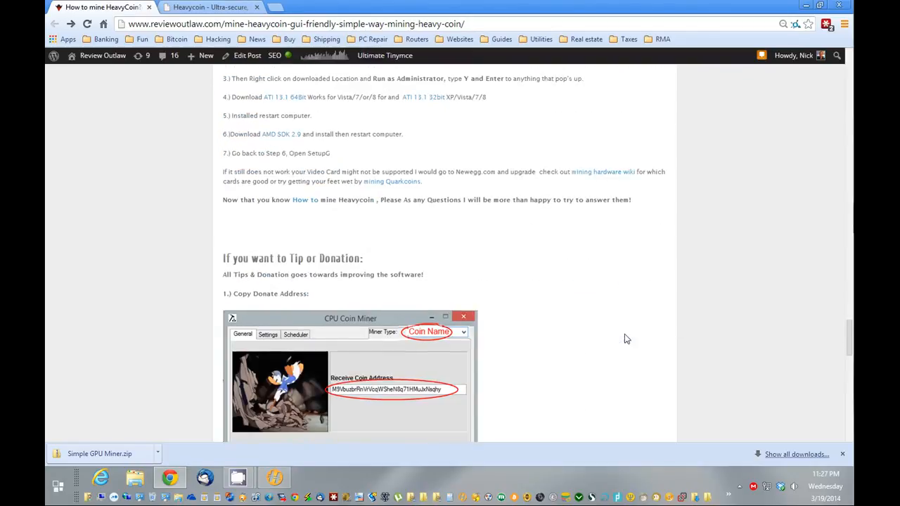
{"action": "scroll", "scroll_direction": "down", "scroll_amount": 3}
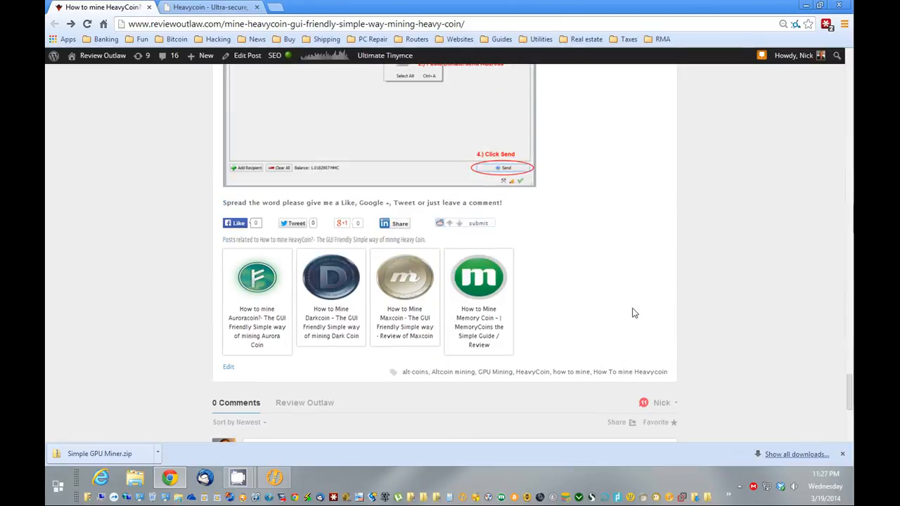
{"action": "mouse_move", "coordinate": [506, 273]}
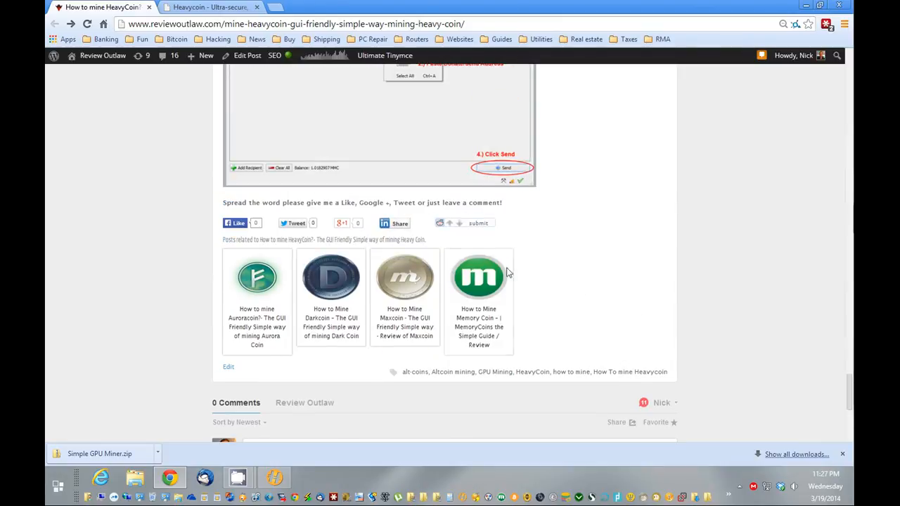
{"action": "mouse_move", "coordinate": [246, 250]}
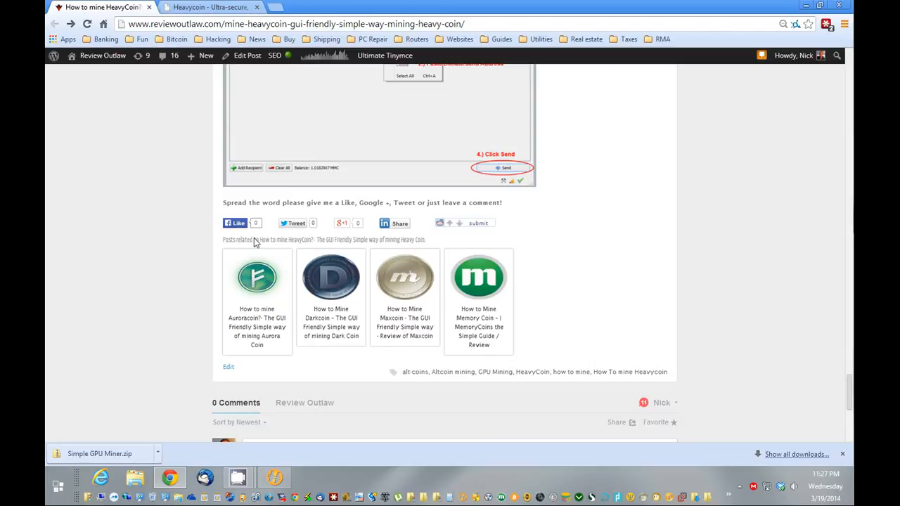
{"action": "mouse_move", "coordinate": [295, 230]}
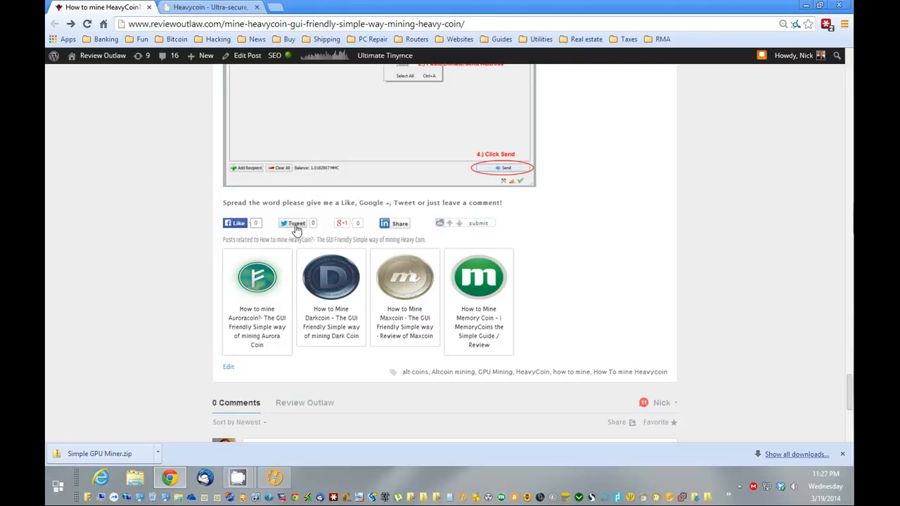
{"action": "mouse_move", "coordinate": [266, 233]}
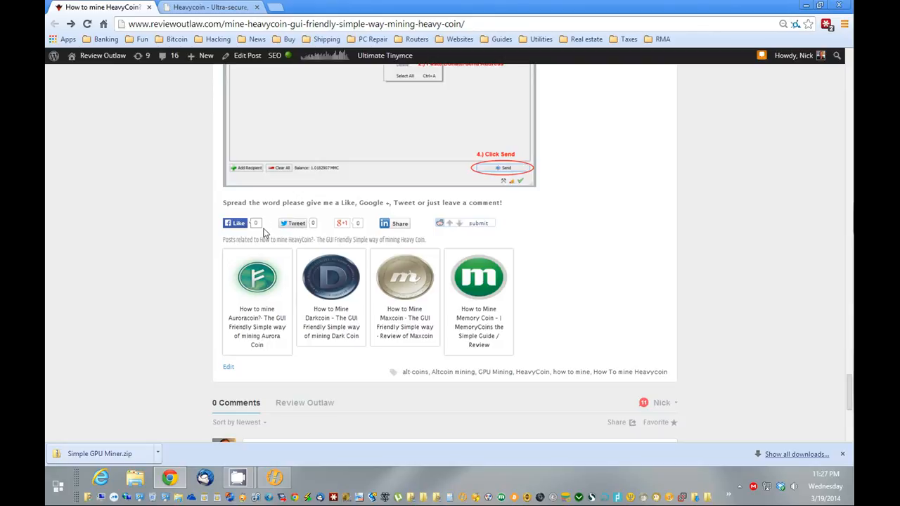
{"action": "mouse_move", "coordinate": [267, 220]}
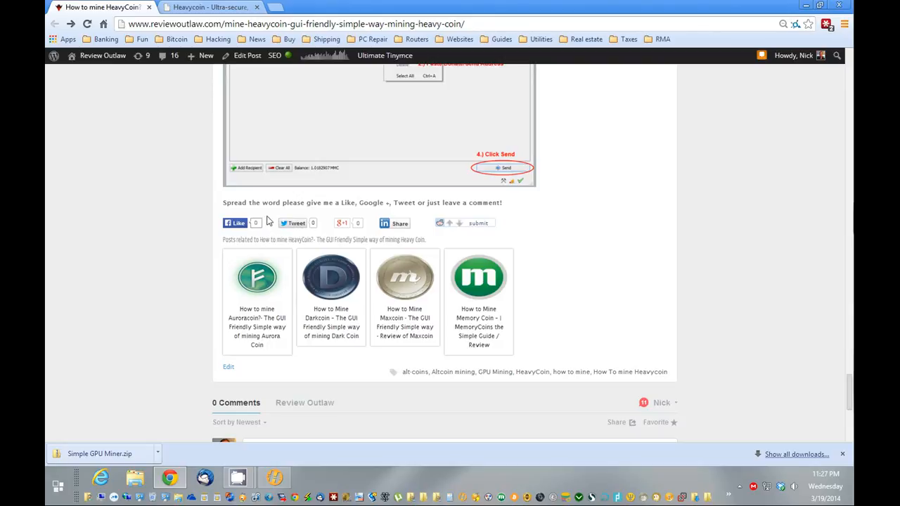
{"action": "mouse_move", "coordinate": [237, 238]}
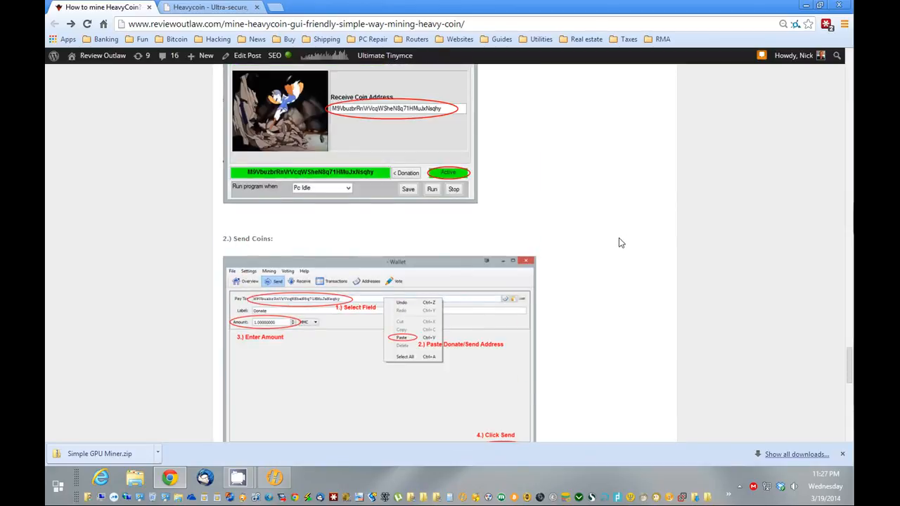
{"action": "scroll", "scroll_direction": "down", "scroll_amount": 3}
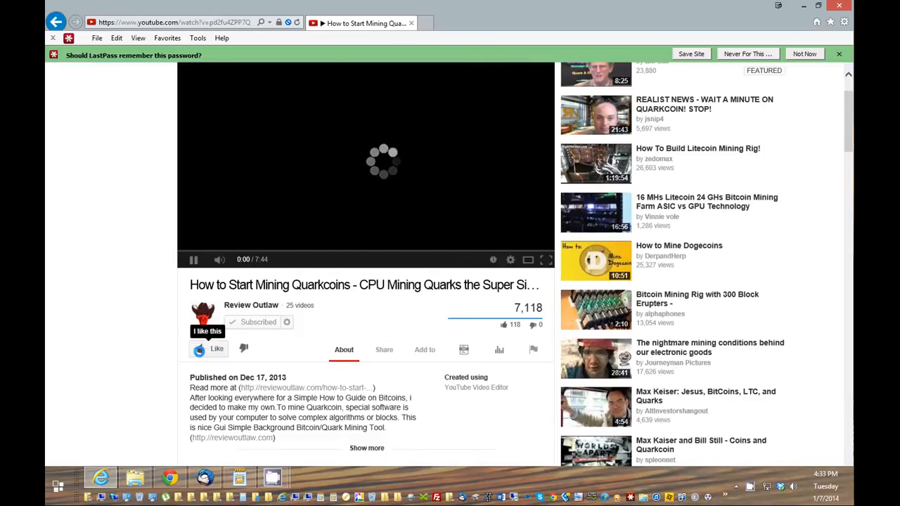
View the Quarkcoin video's share link, then open the reviewoutlaw.com link from its description
{"action": "left_click", "coordinate": [384, 349]}
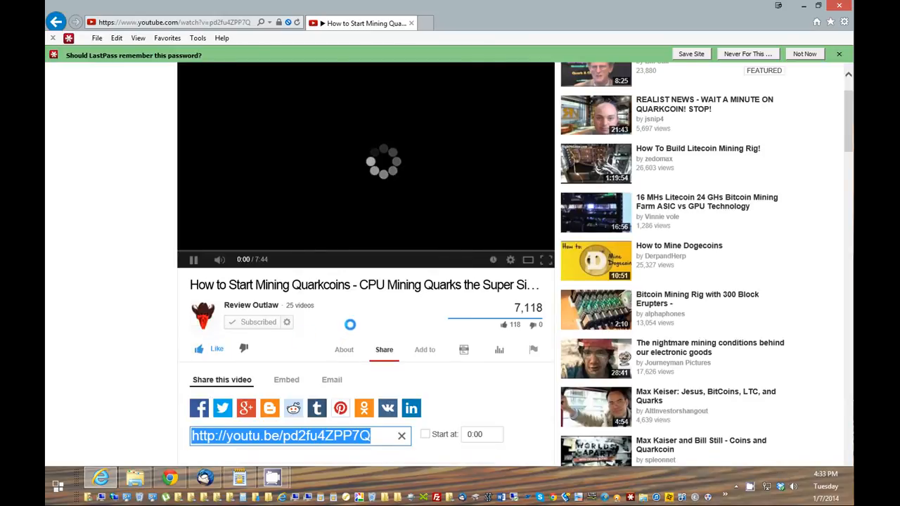
{"action": "scroll", "scroll_direction": "down", "scroll_amount": 3}
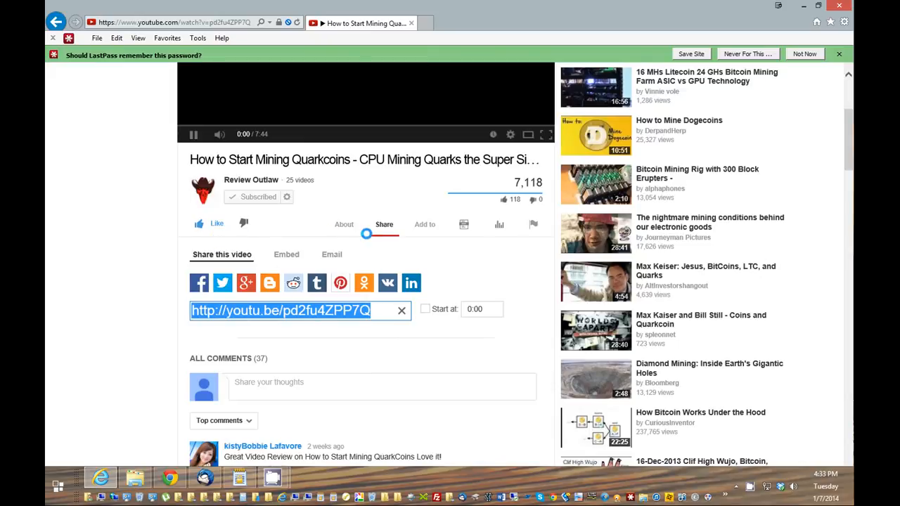
{"action": "left_click", "coordinate": [344, 224]}
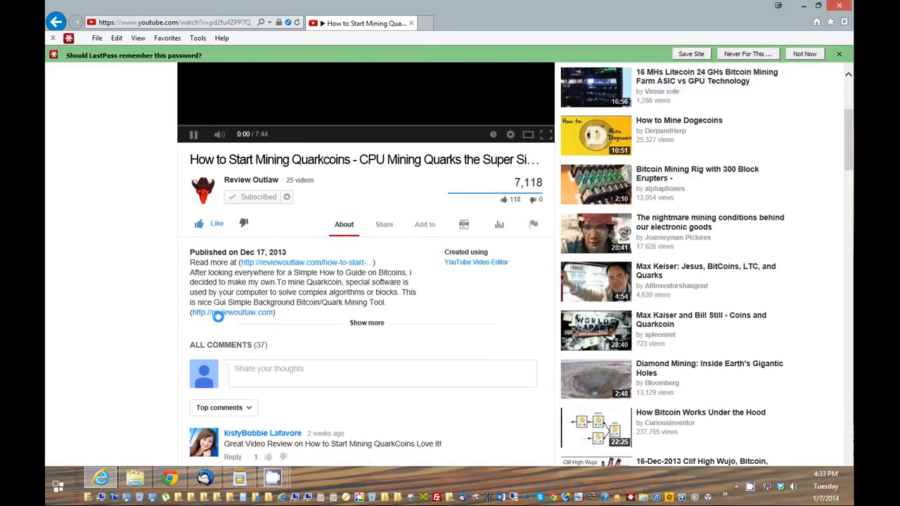
{"action": "mouse_move", "coordinate": [232, 312]}
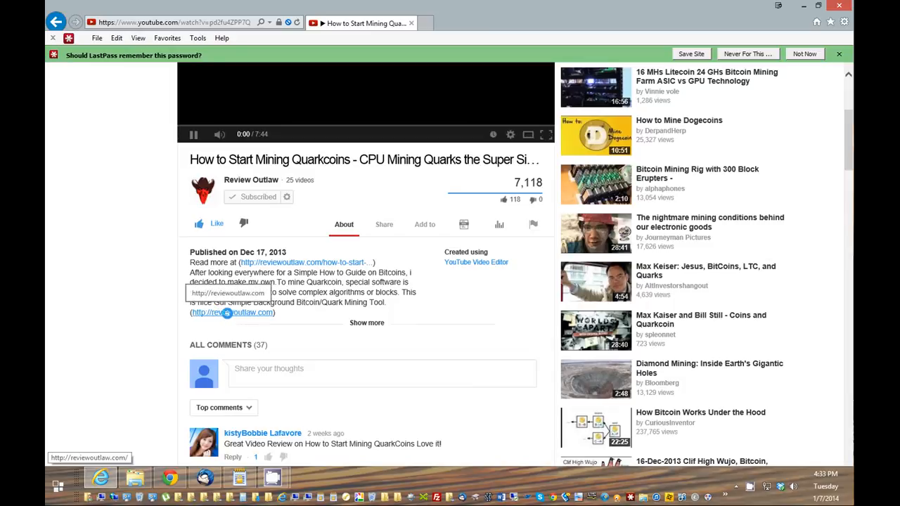
{"action": "left_click", "coordinate": [232, 312]}
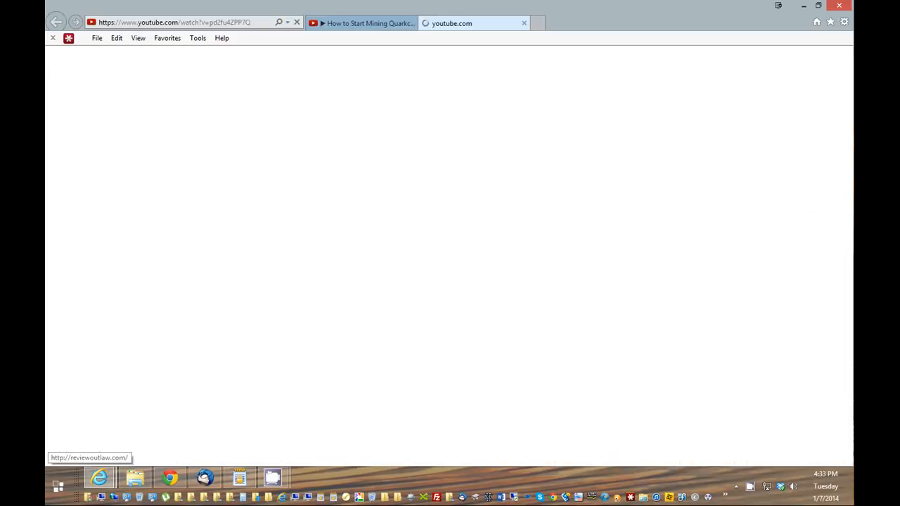